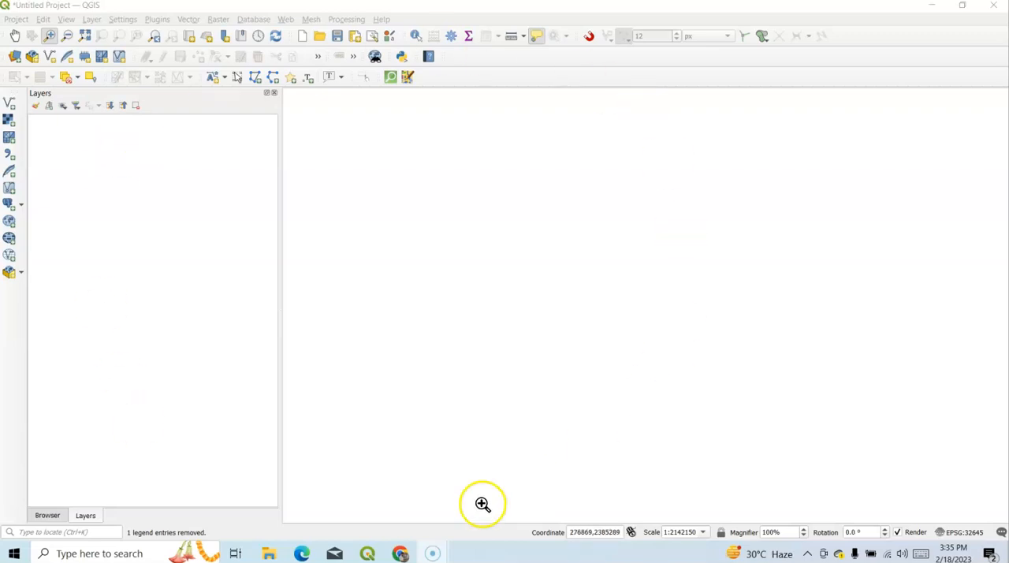
mouse_move(142, 298)
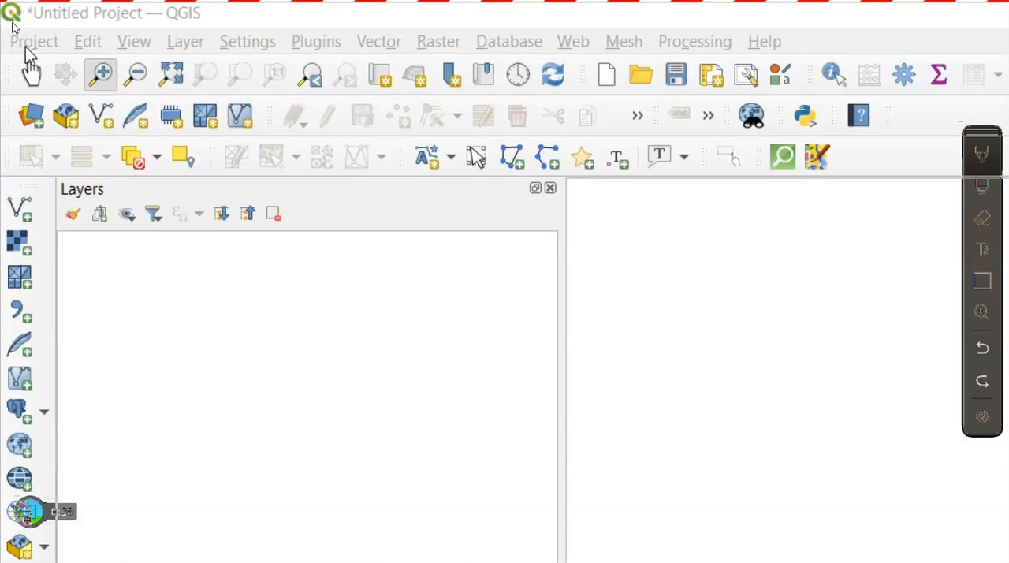
Step: Browse the Project, Edit, View, Plugins, Raster and Web menus in the menu bar
click(35, 41)
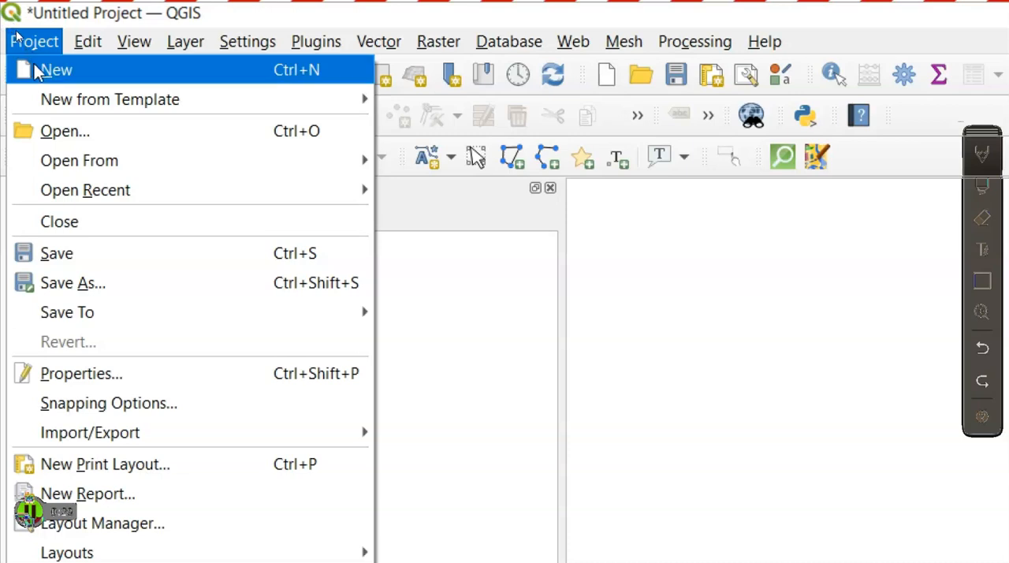
click(88, 41)
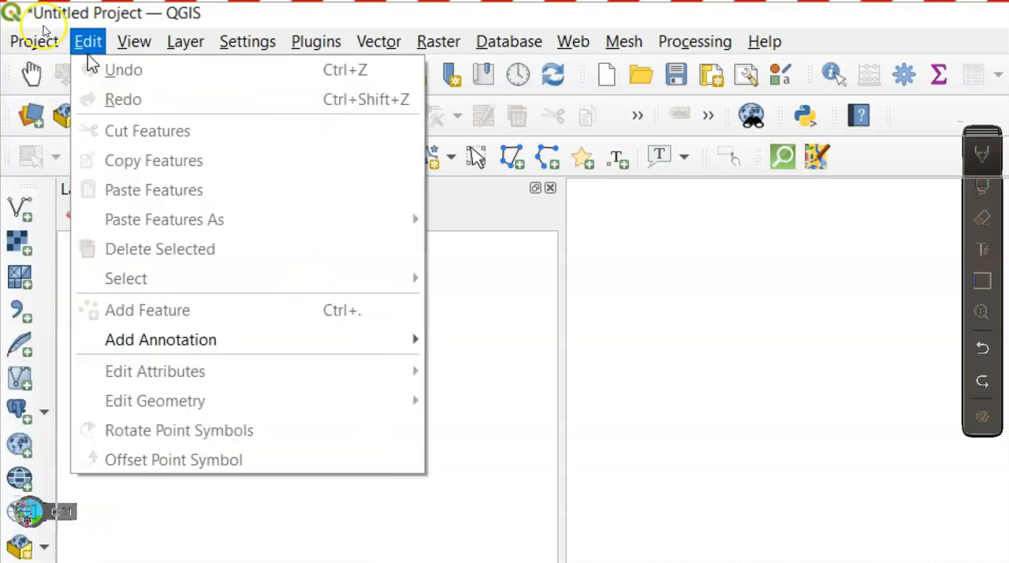
click(35, 41)
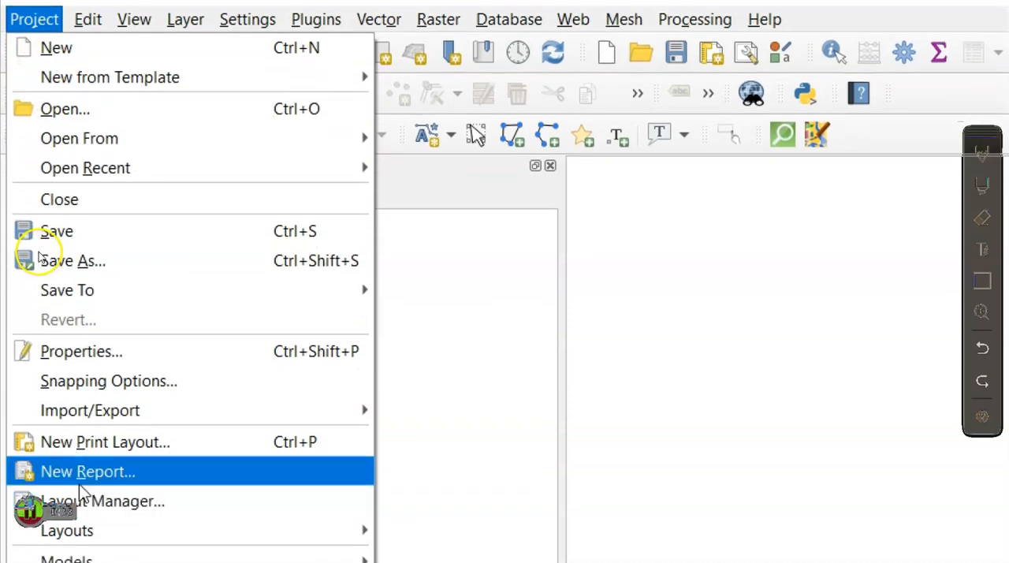
click(88, 41)
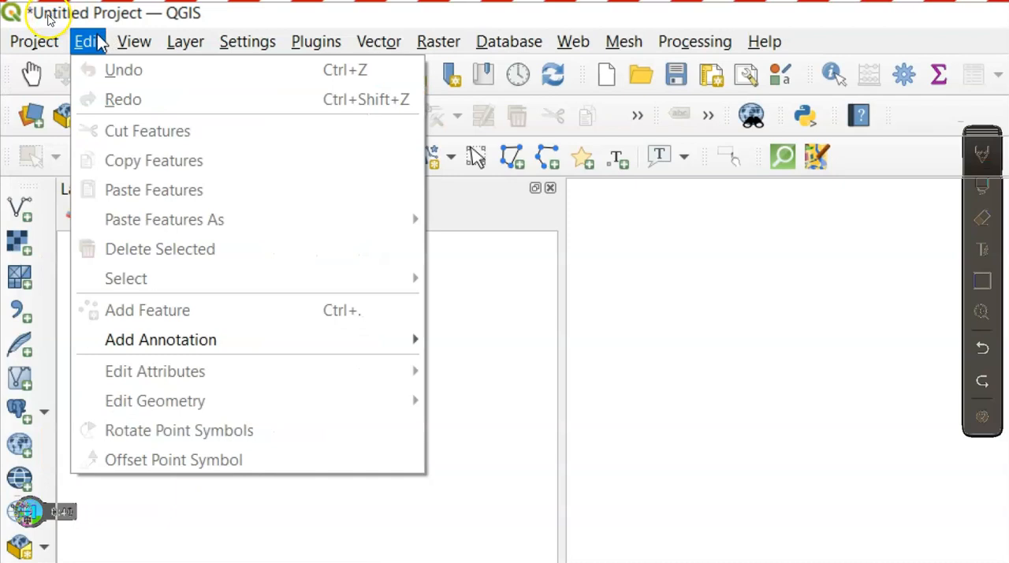
click(134, 41)
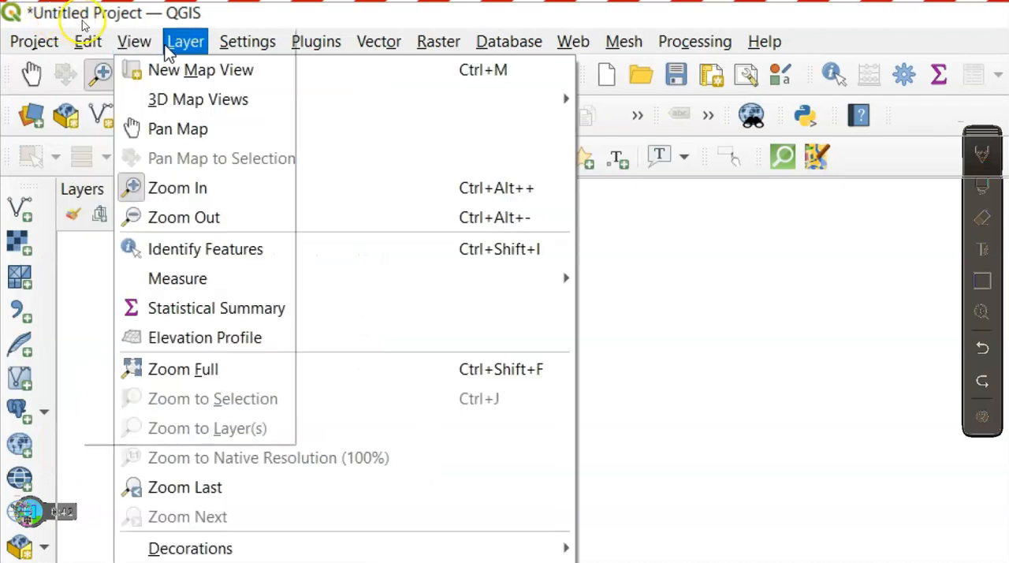
click(315, 41)
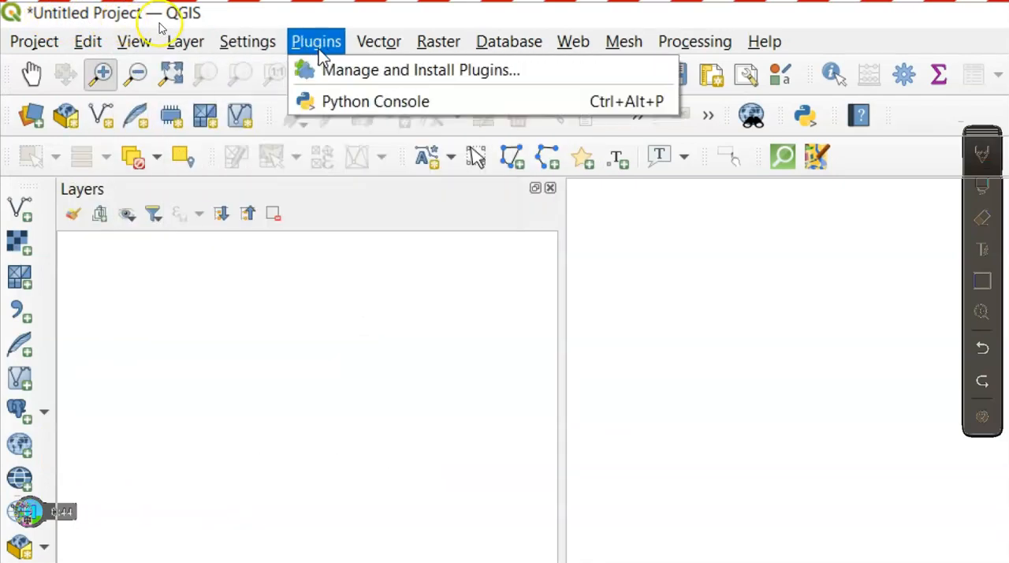
click(438, 41)
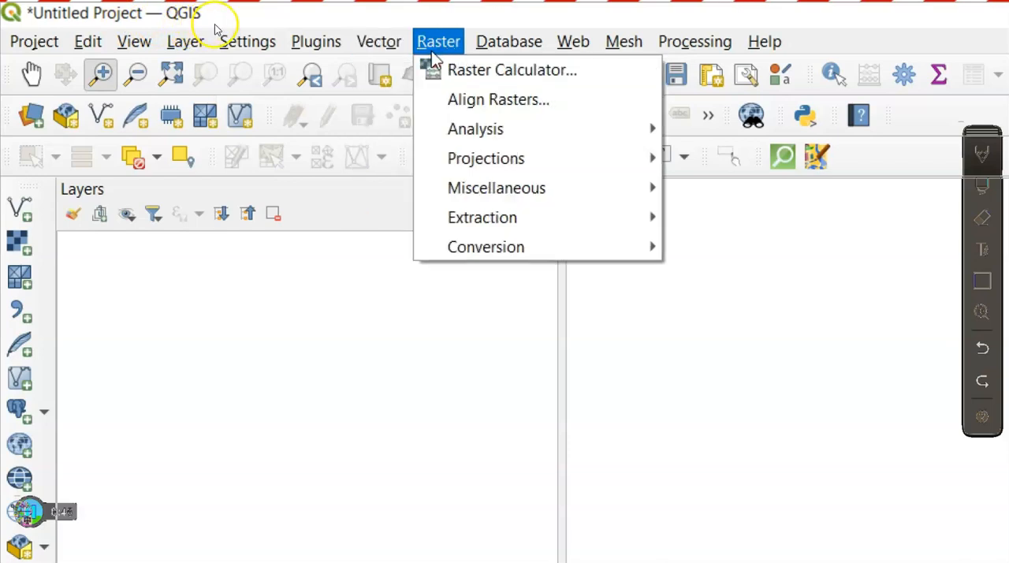
click(574, 41)
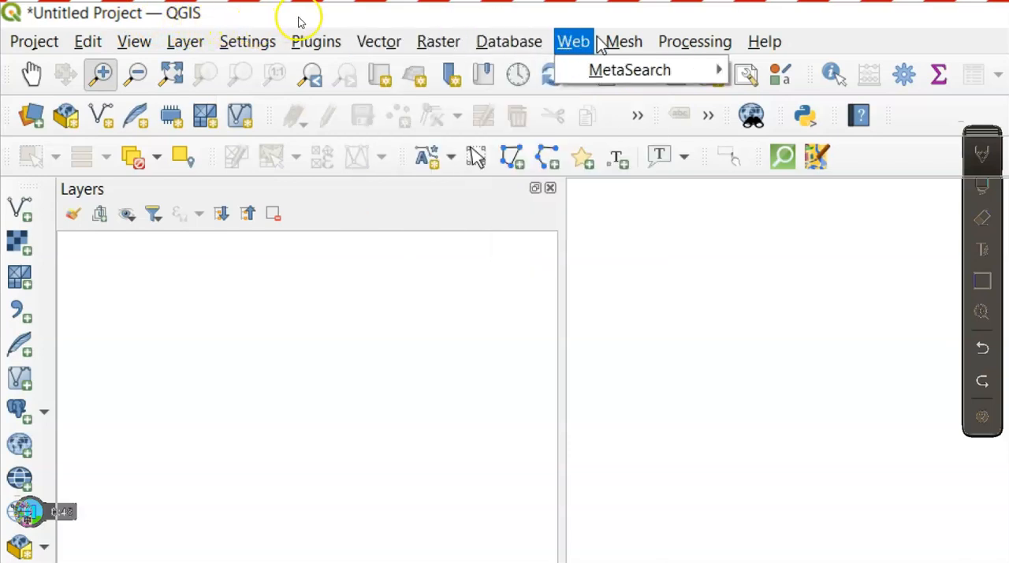
click(763, 41)
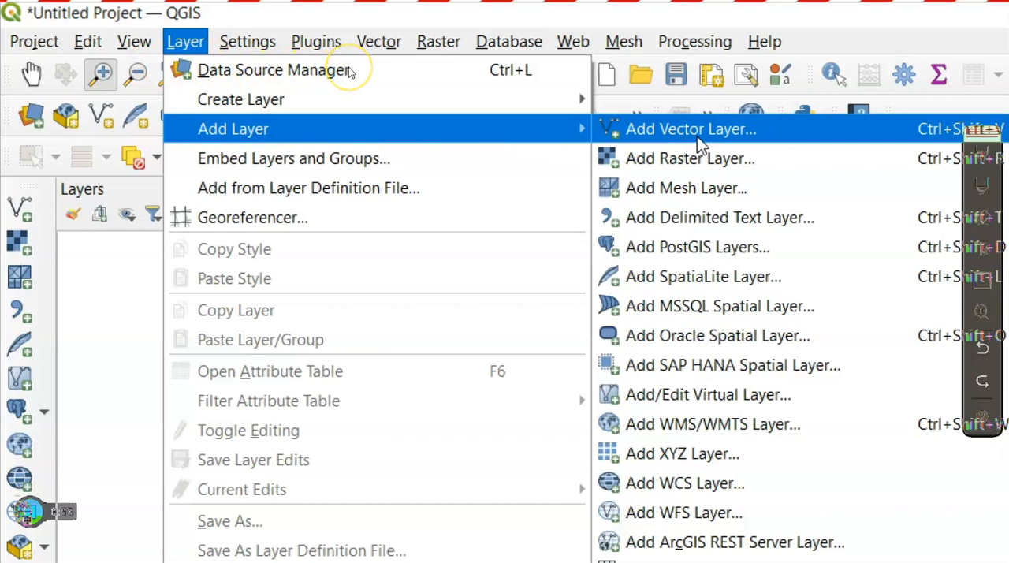
mouse_move(690, 157)
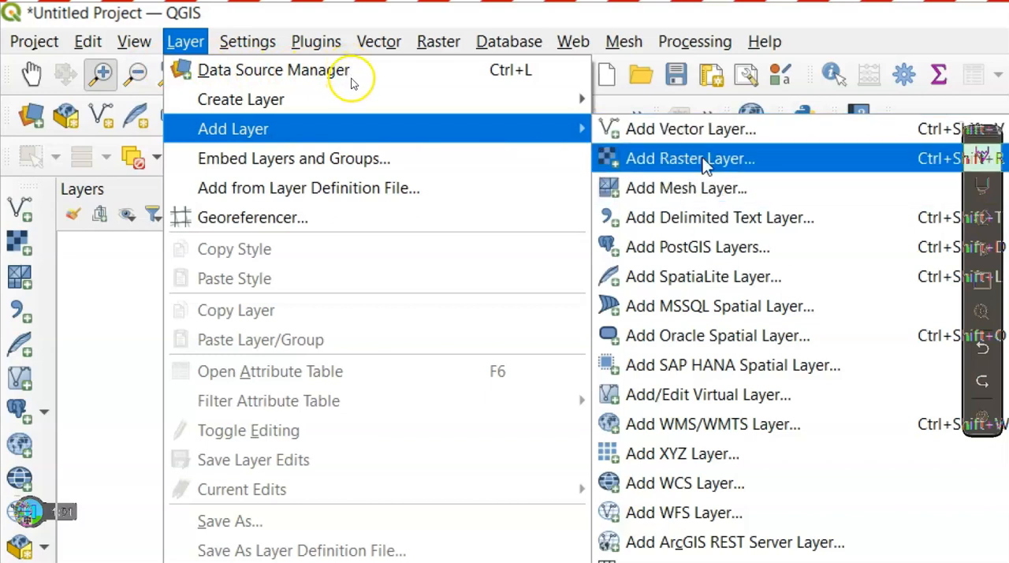
mouse_move(691, 129)
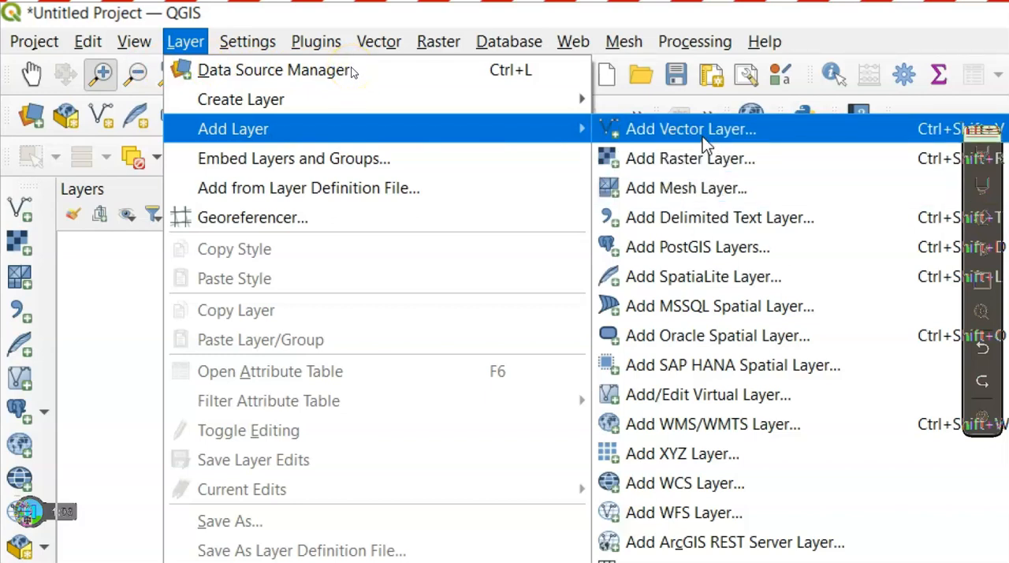
Step: Add River_selected.shp from the Final_work folder as a vector layer on the map
click(690, 130)
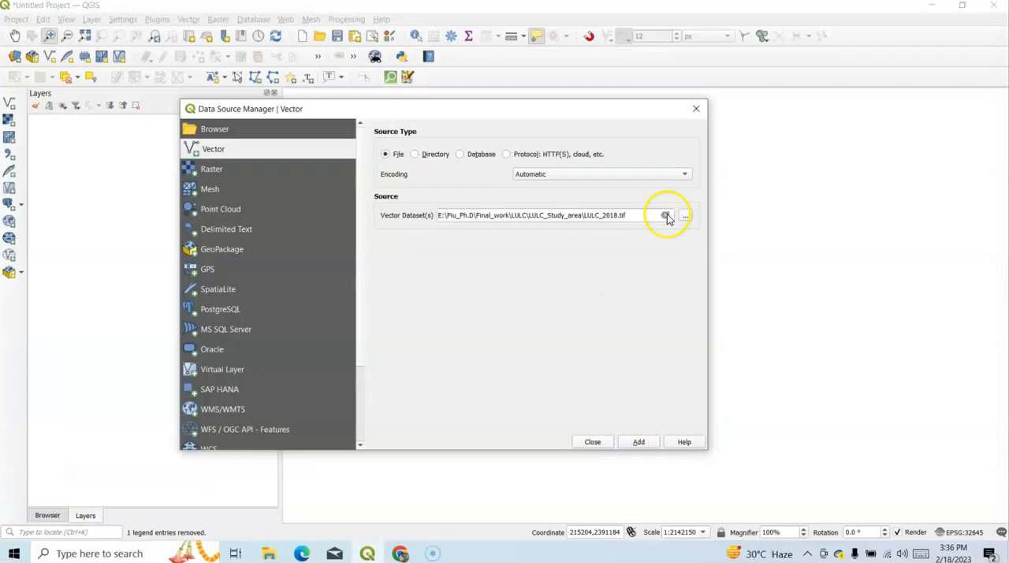
click(665, 214)
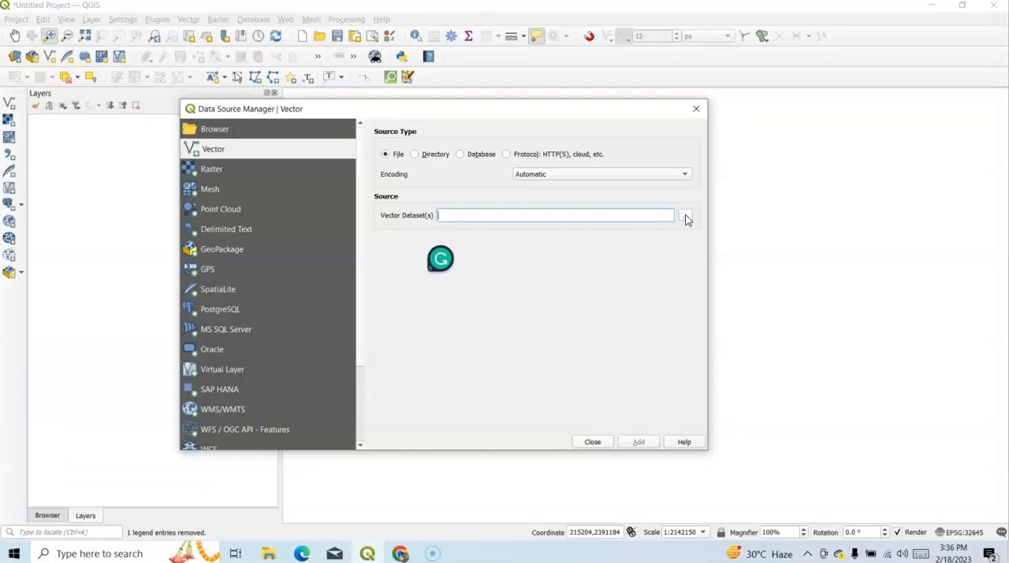
click(684, 214)
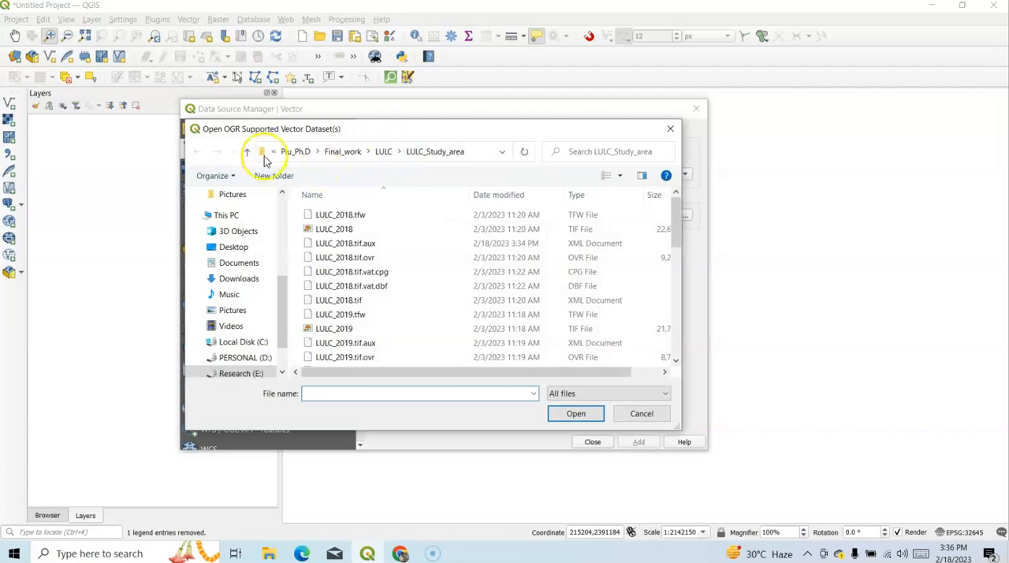
click(246, 152)
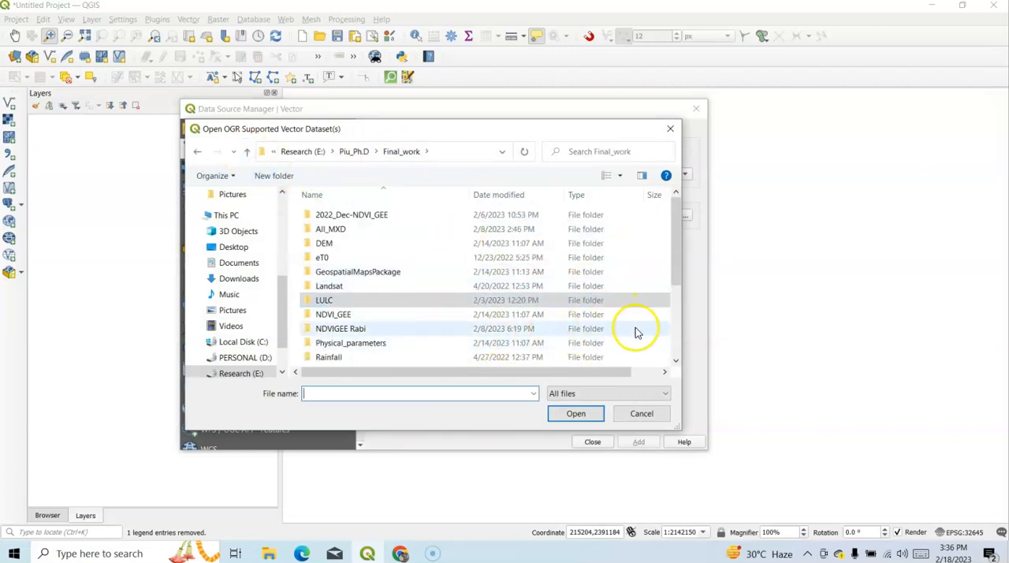
mouse_move(366, 229)
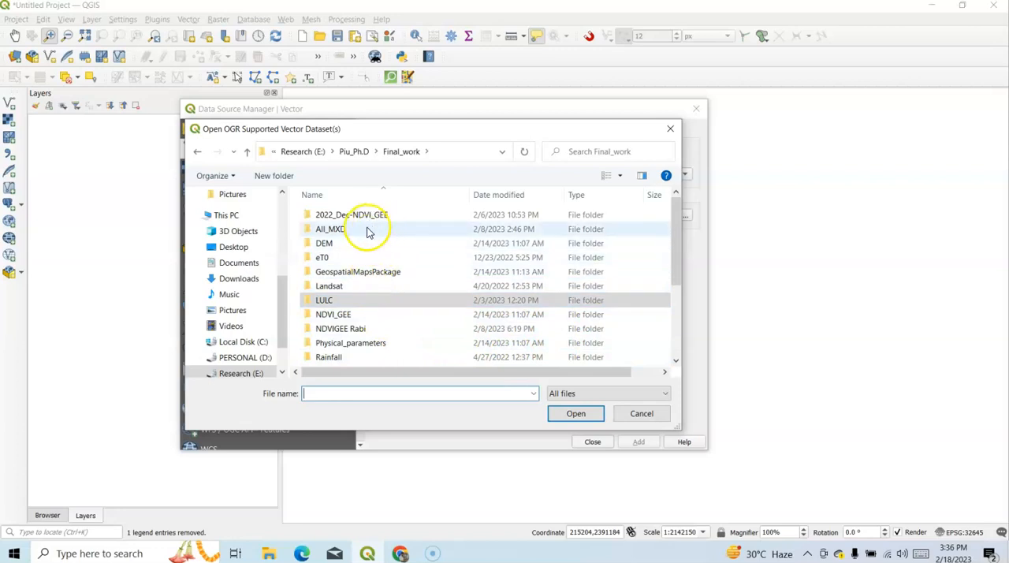
mouse_move(741, 219)
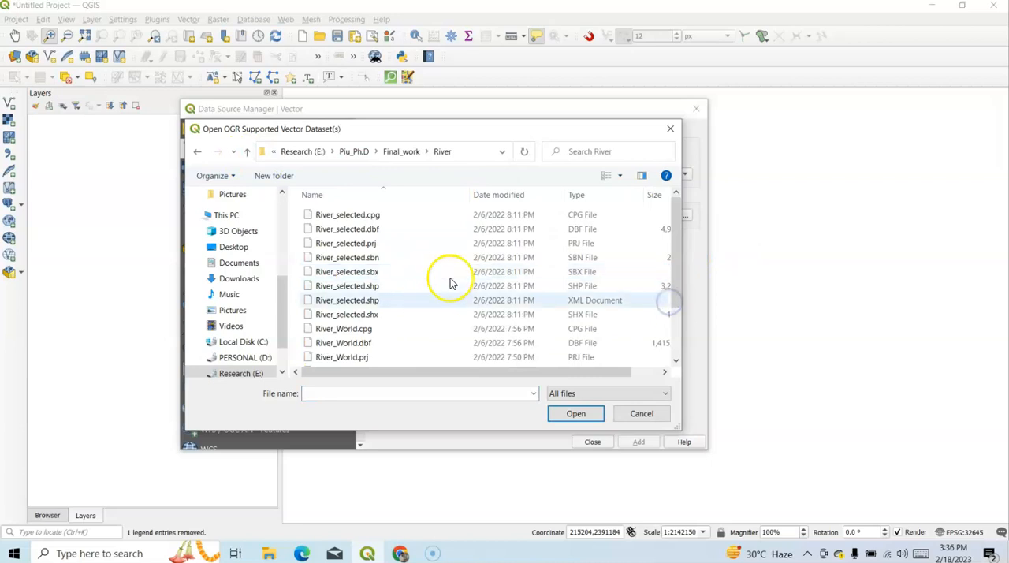
click(346, 286)
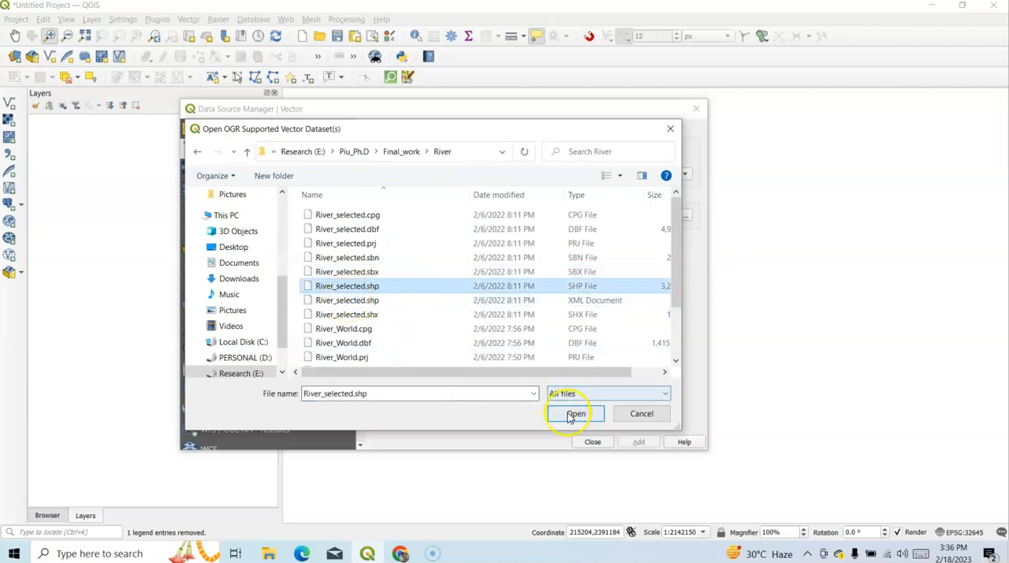
click(575, 413)
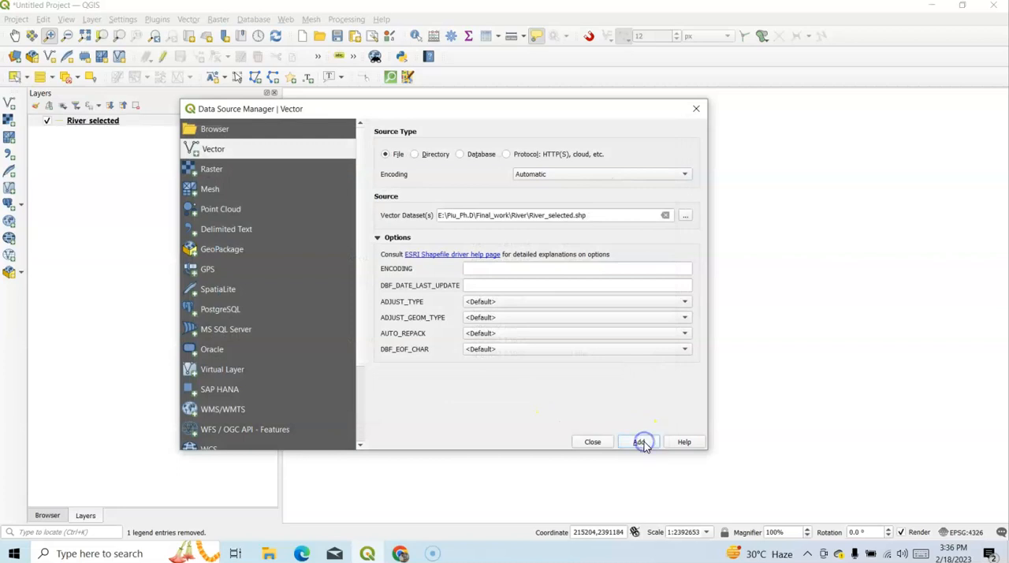
click(638, 442)
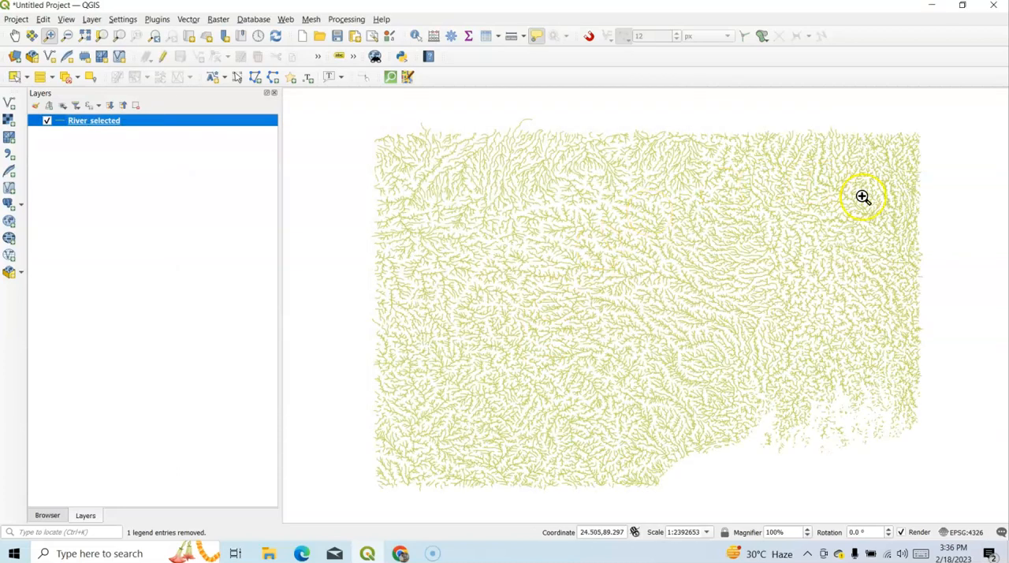
mouse_move(589, 329)
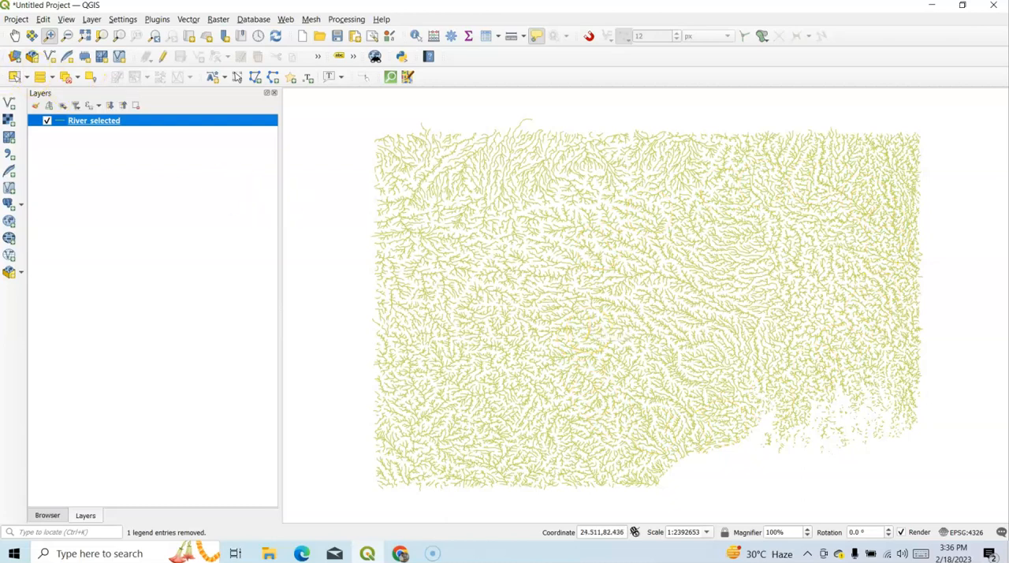
mouse_move(33, 35)
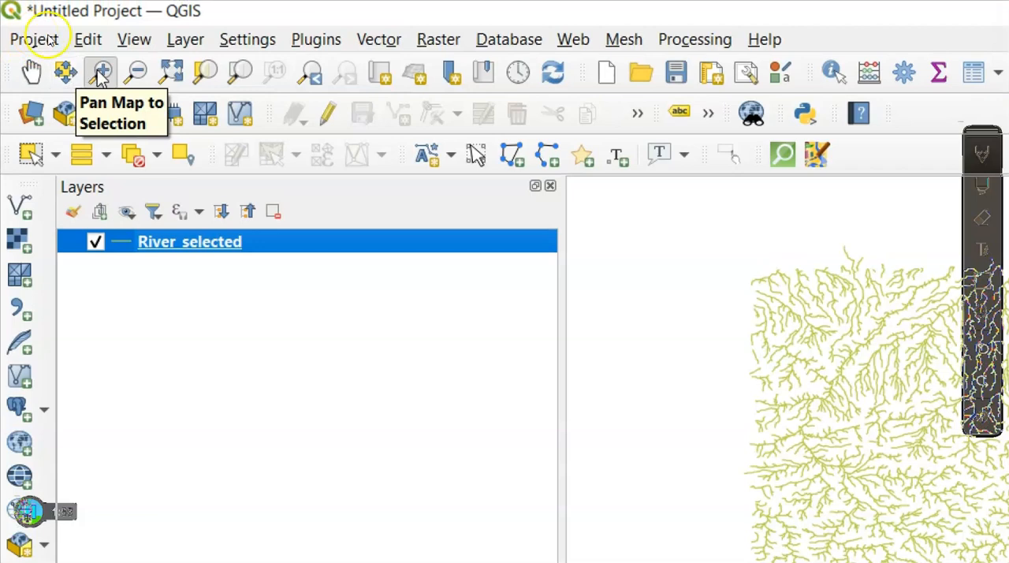
mouse_move(136, 73)
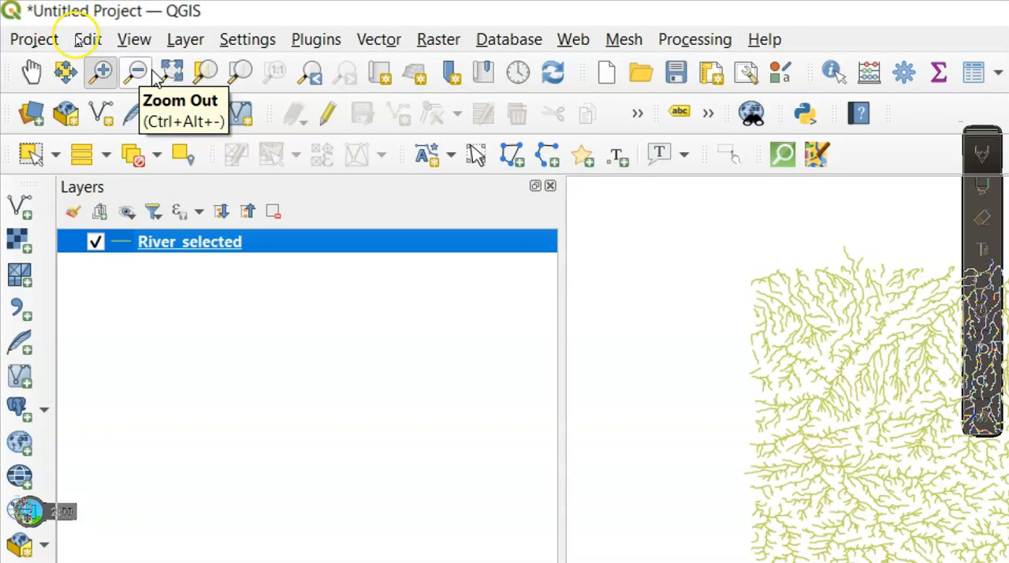
mouse_move(207, 72)
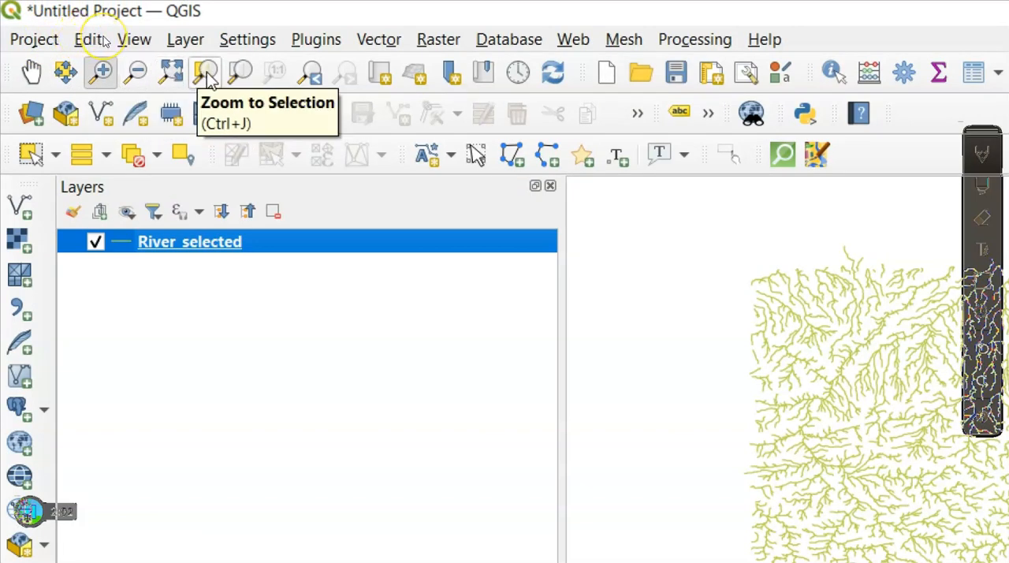
mouse_move(381, 72)
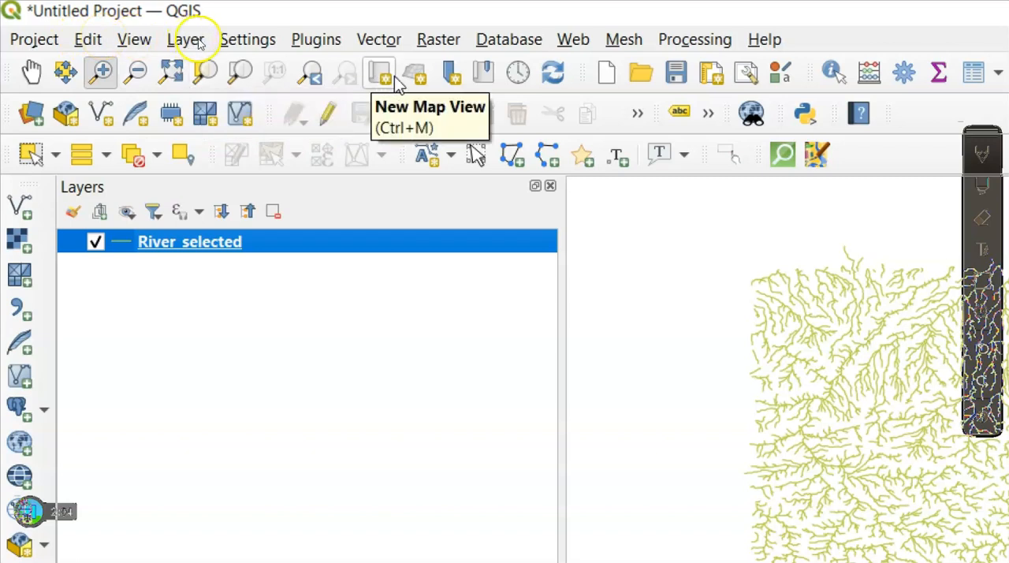
mouse_move(551, 73)
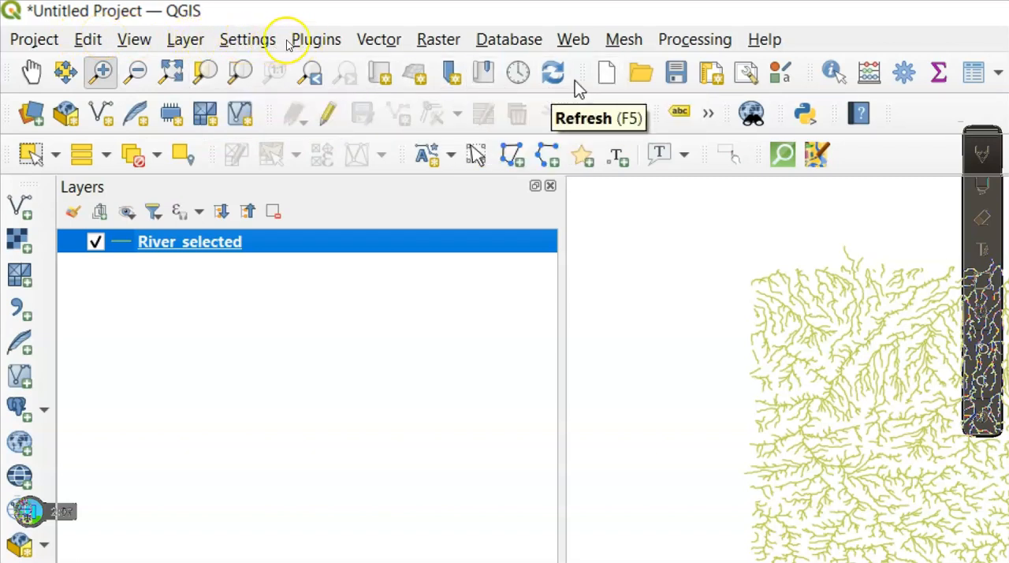
mouse_move(582, 82)
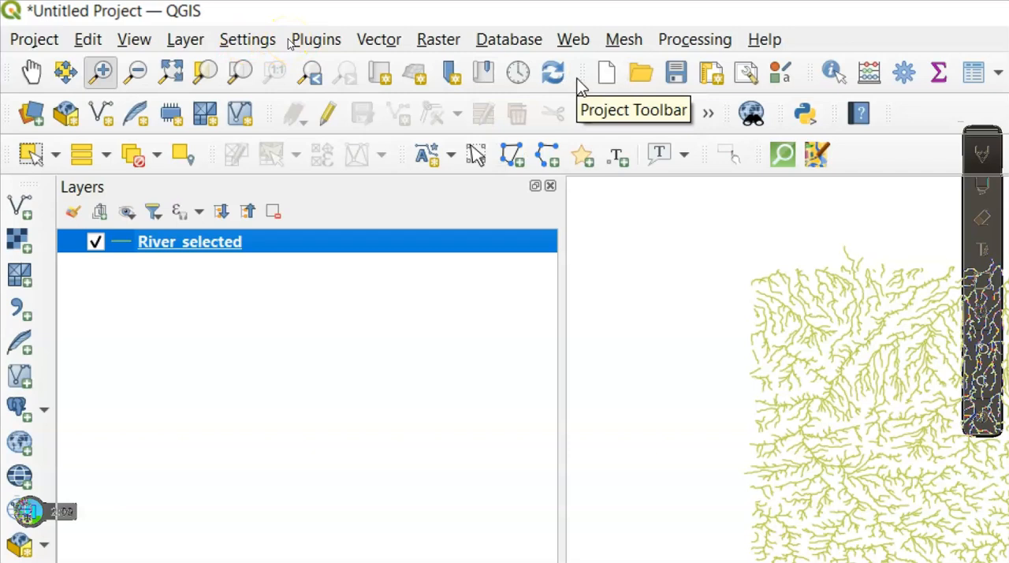
mouse_move(316, 40)
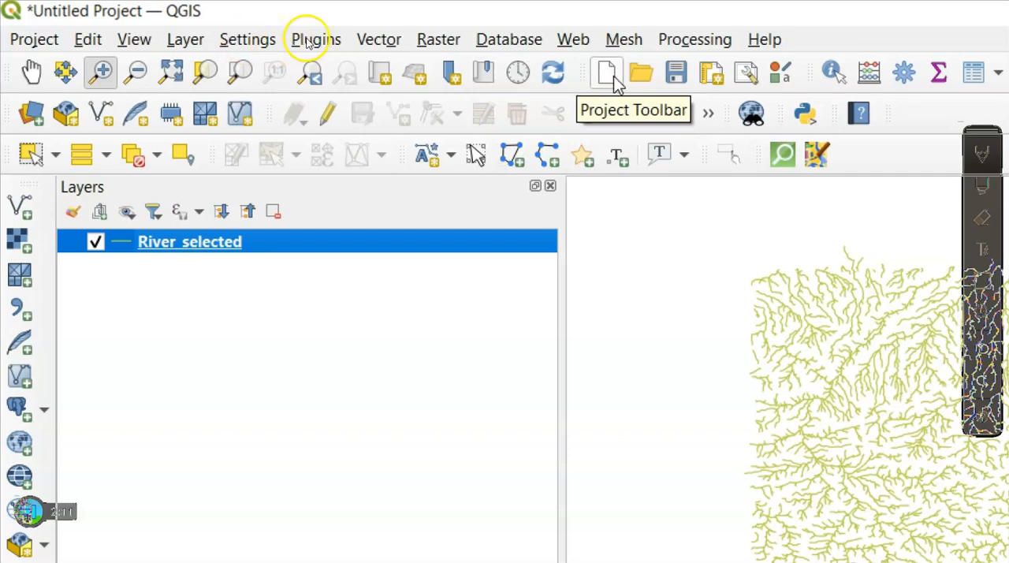
mouse_move(640, 73)
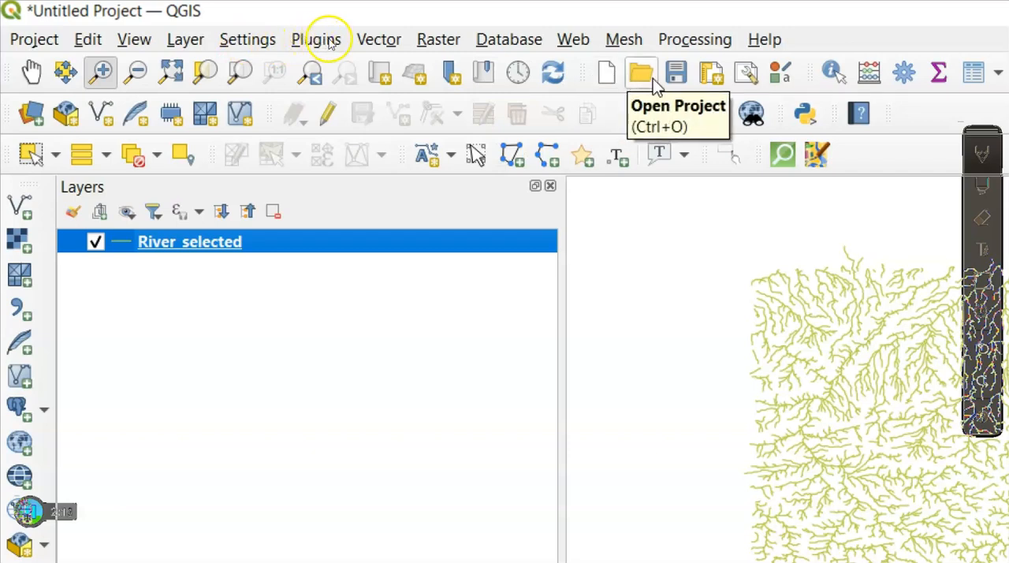
mouse_move(710, 72)
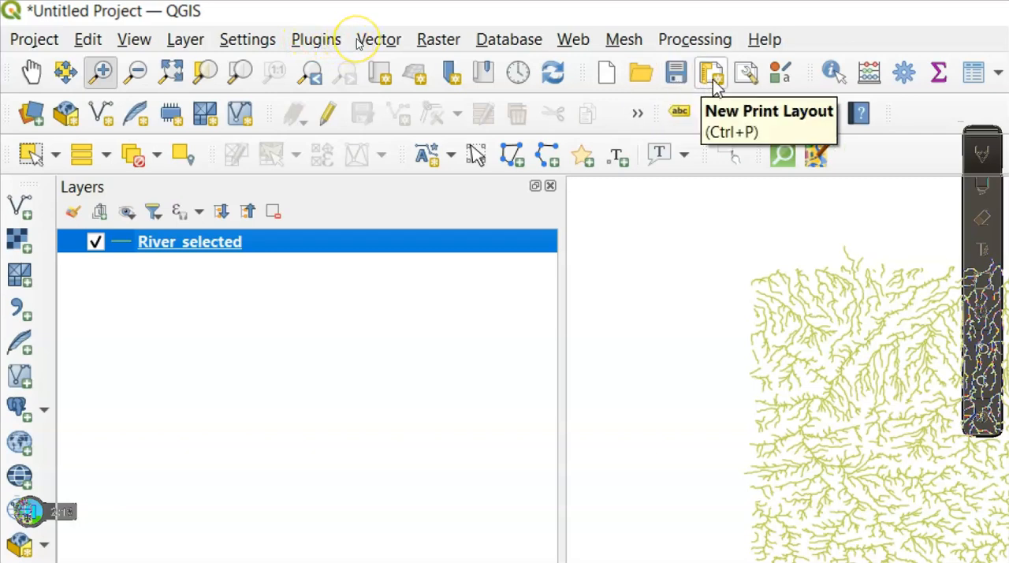
mouse_move(744, 72)
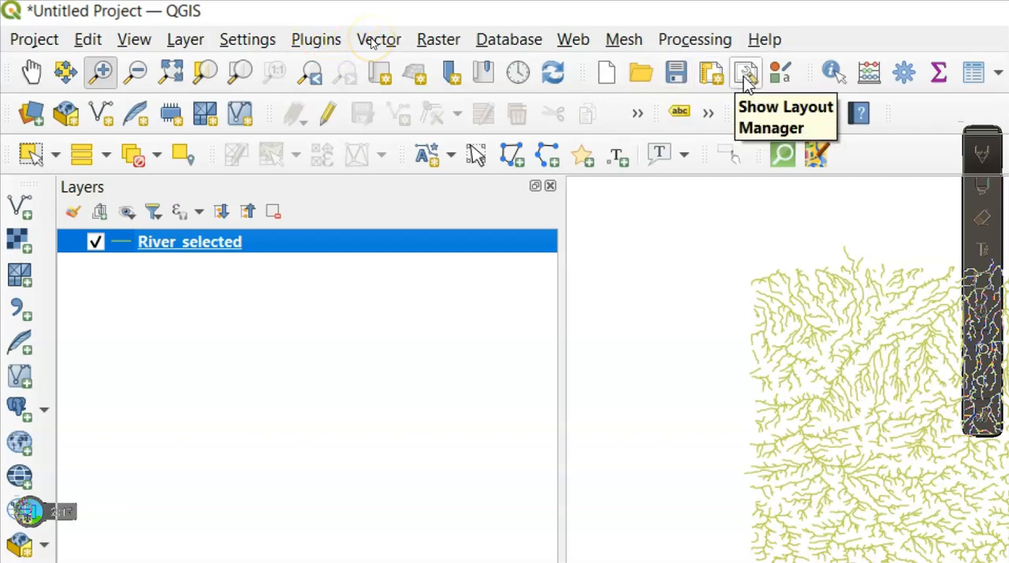
mouse_move(260, 55)
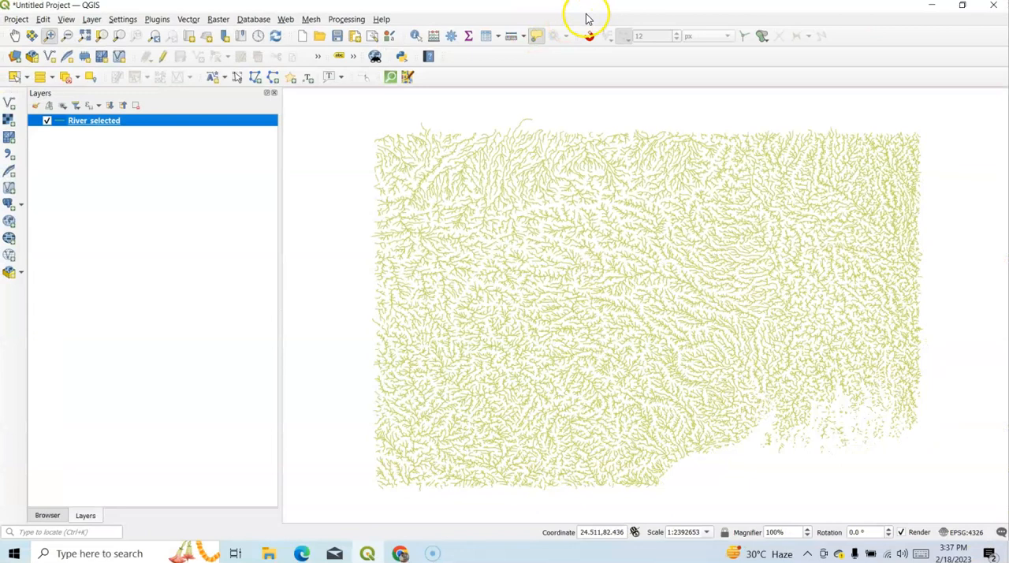
Step: Turn the Project Toolbar off and back on from the toolbars list
click(66, 19)
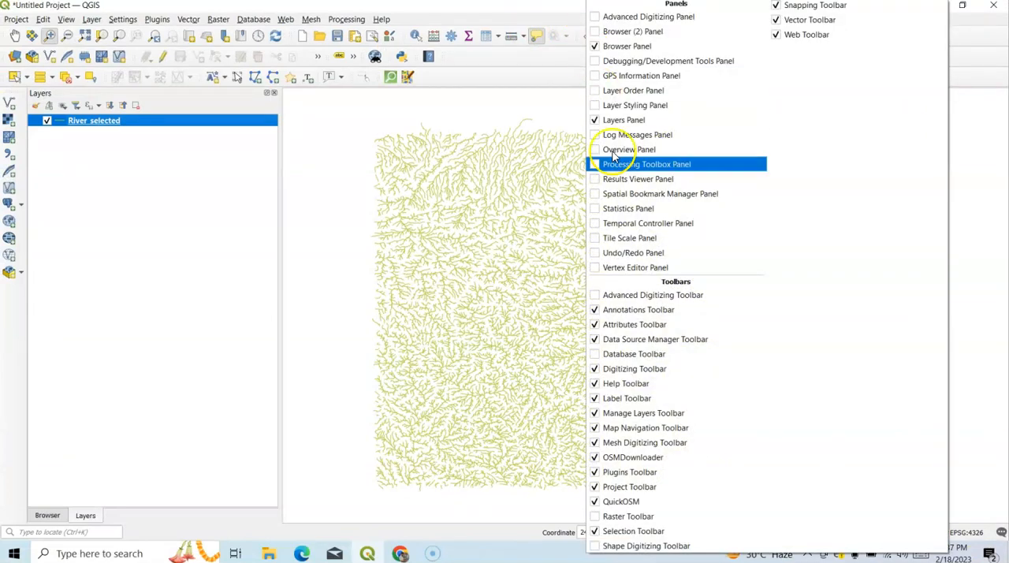
mouse_move(644, 427)
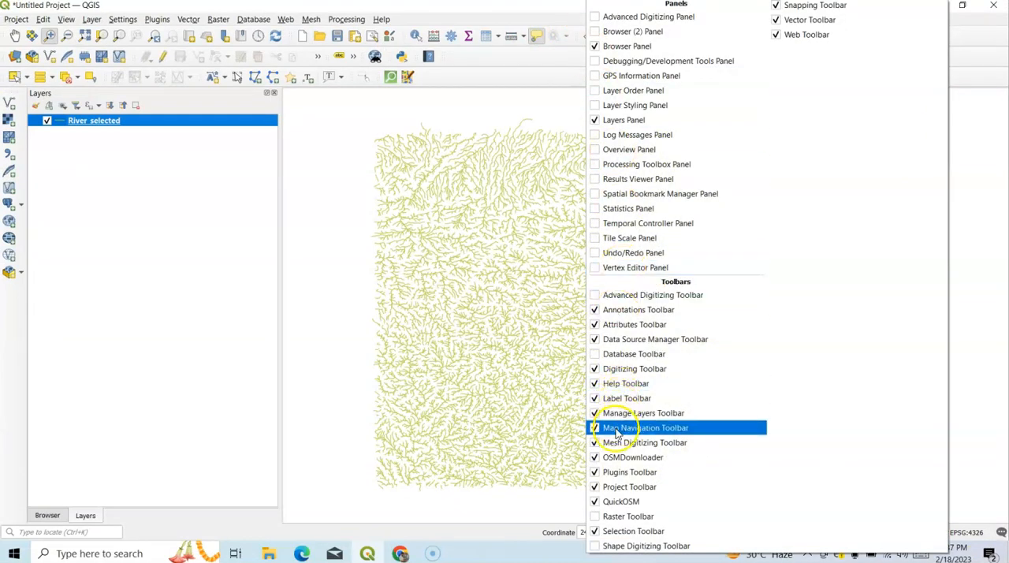
mouse_move(629, 486)
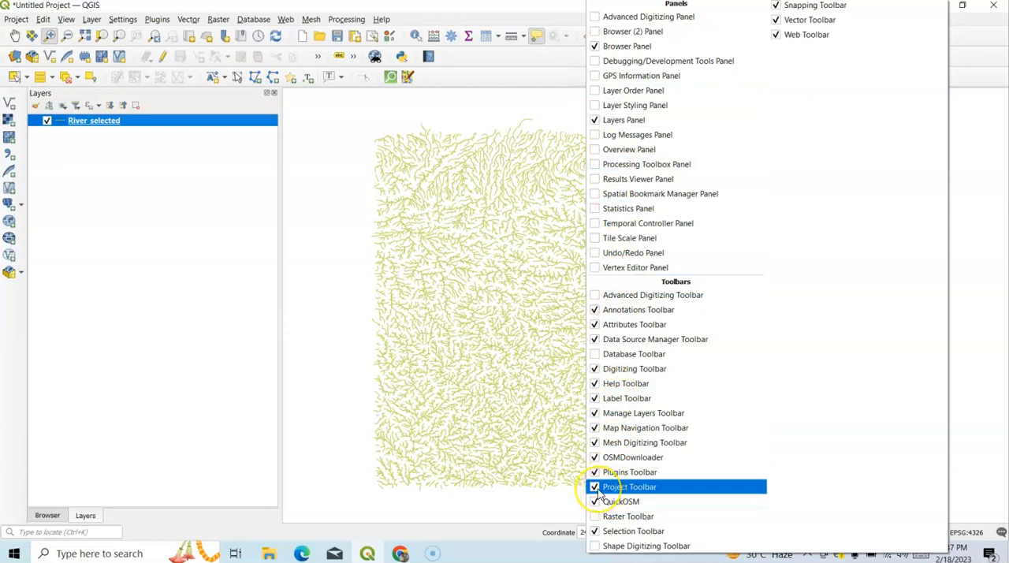
click(629, 486)
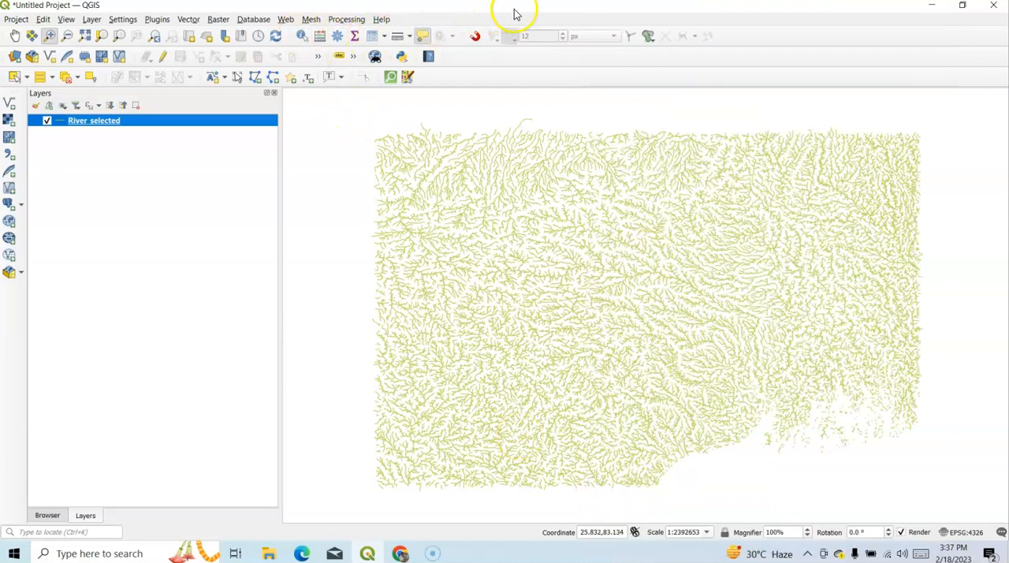
click(67, 19)
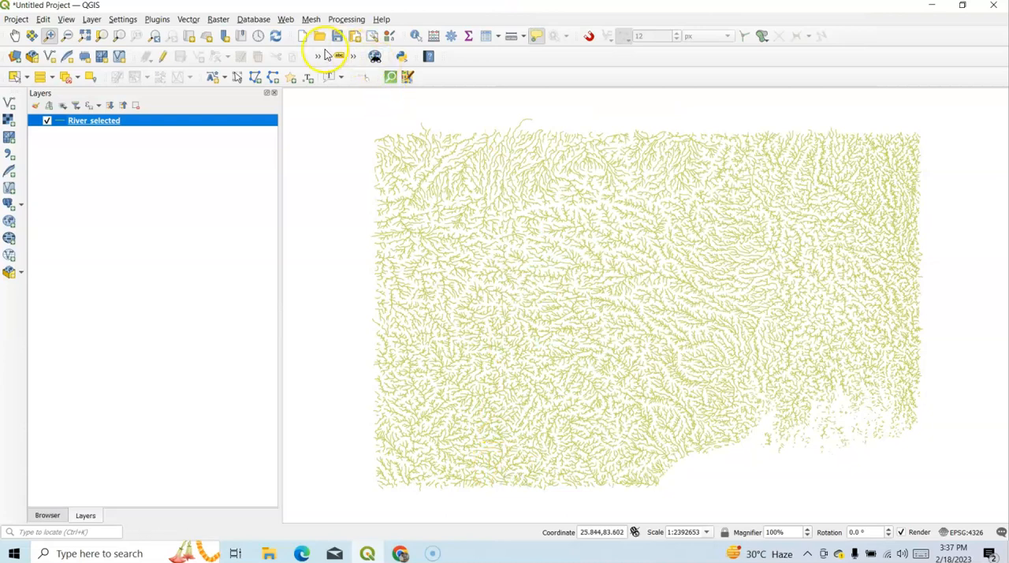
mouse_move(290, 38)
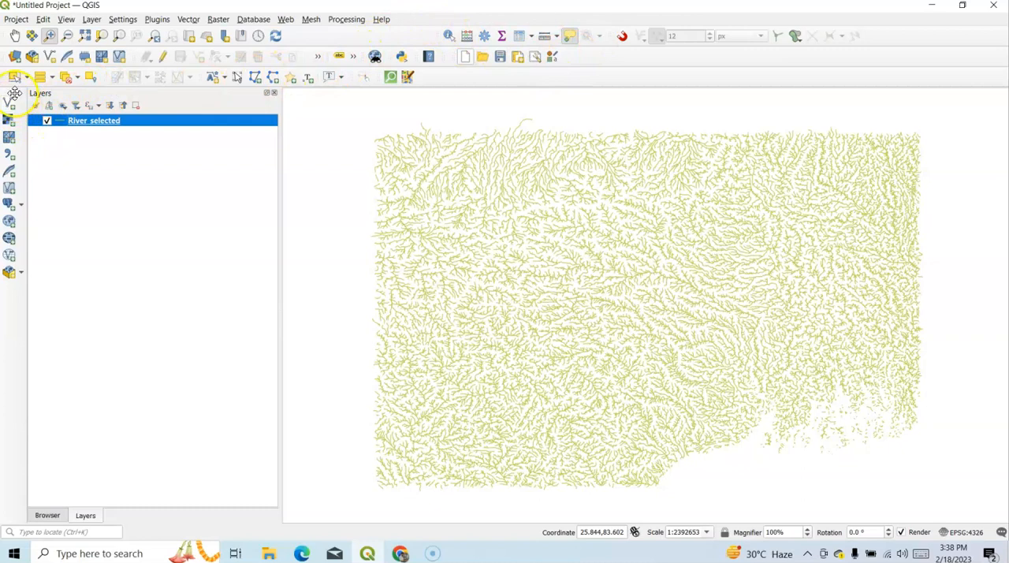
mouse_move(19, 298)
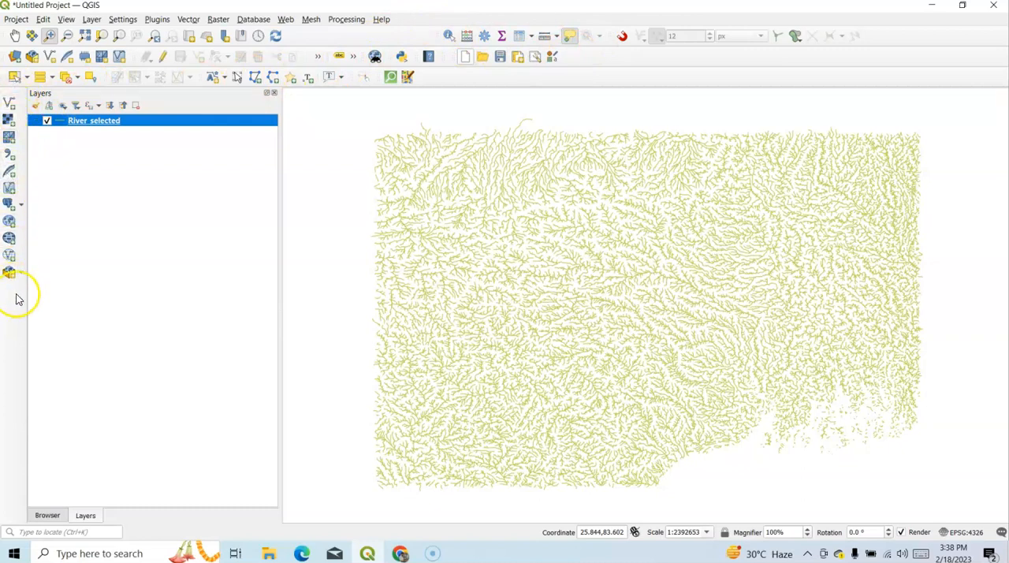
mouse_move(22, 238)
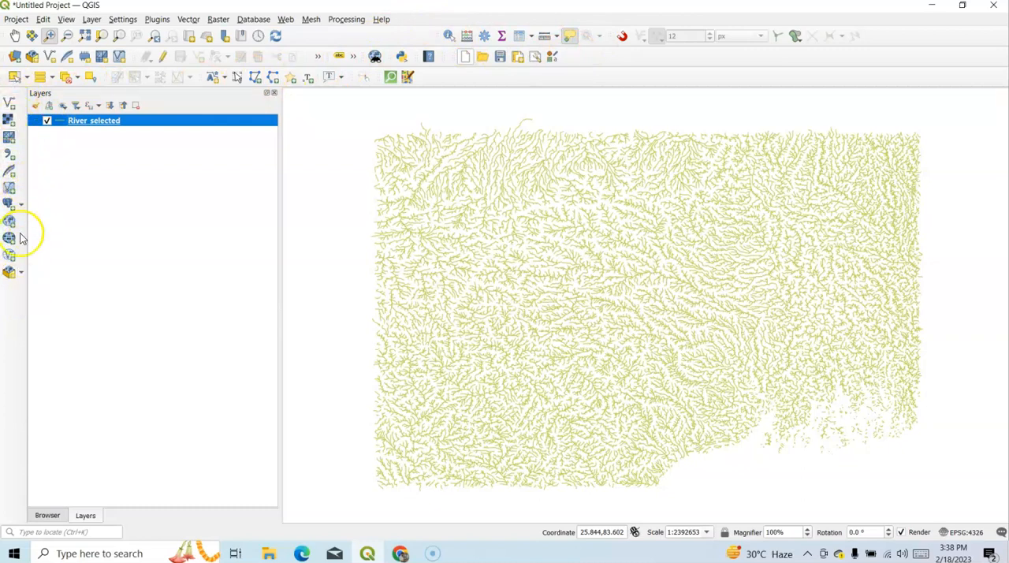
mouse_move(13, 107)
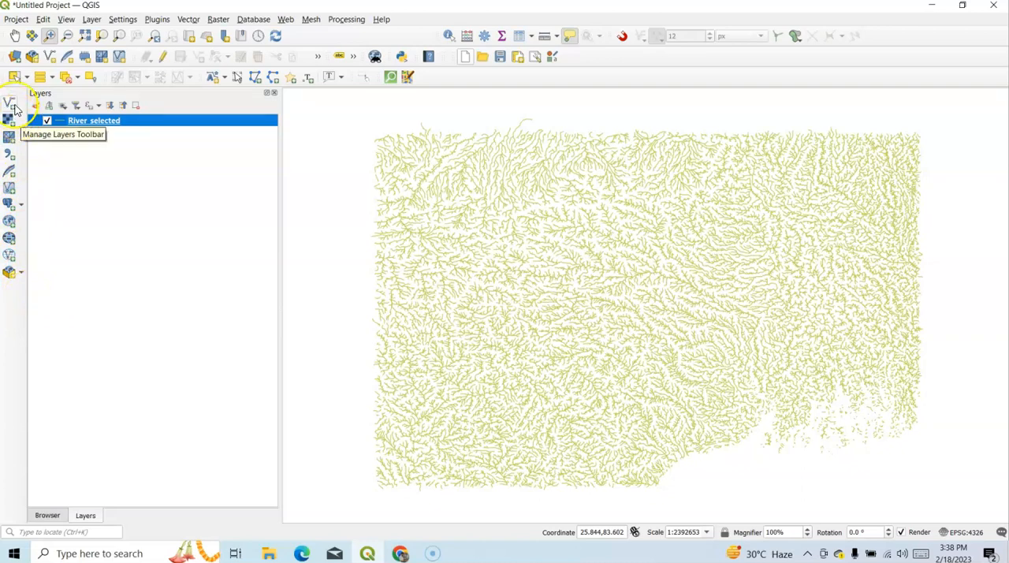
mouse_move(13, 107)
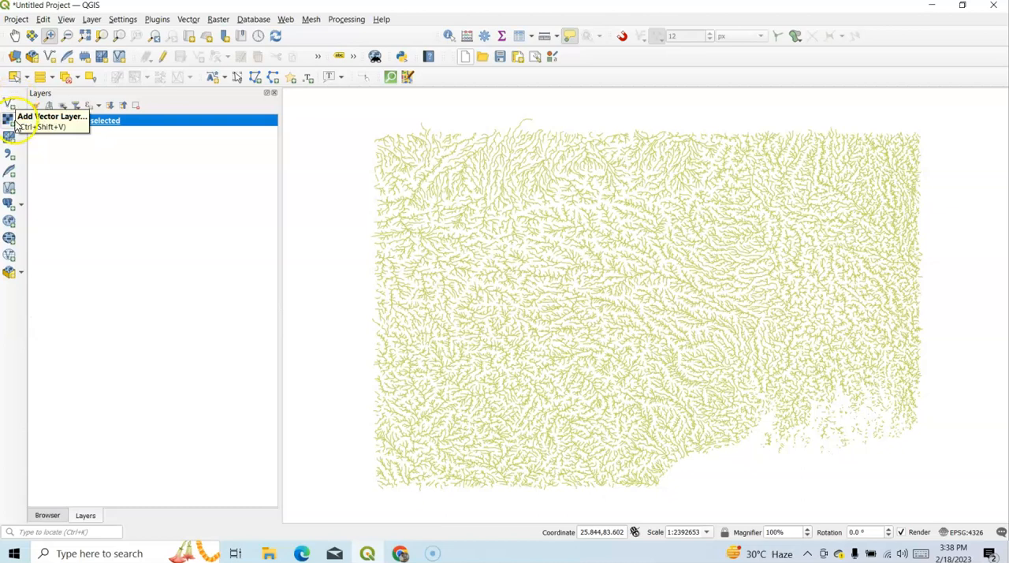
mouse_move(10, 135)
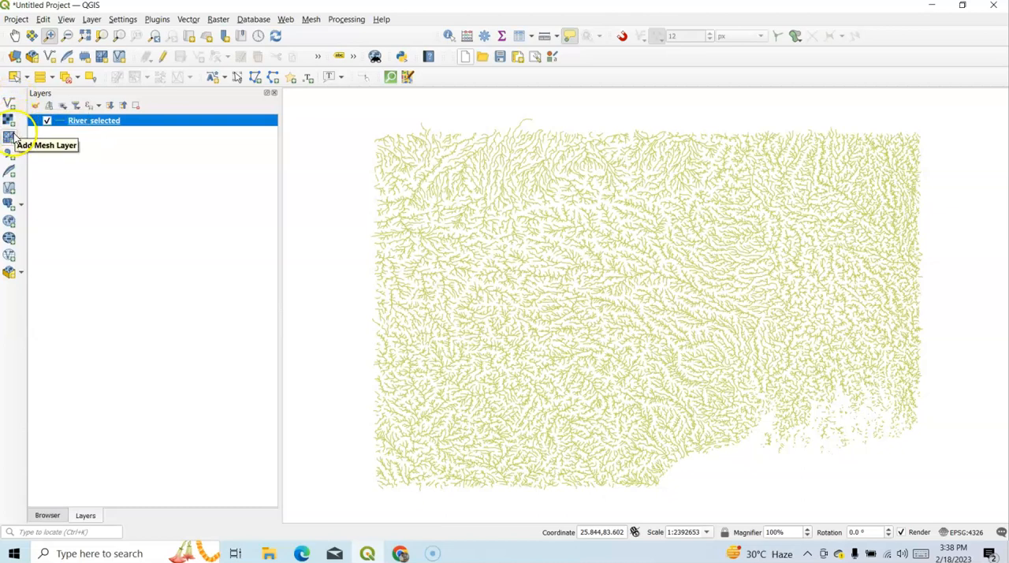
mouse_move(10, 154)
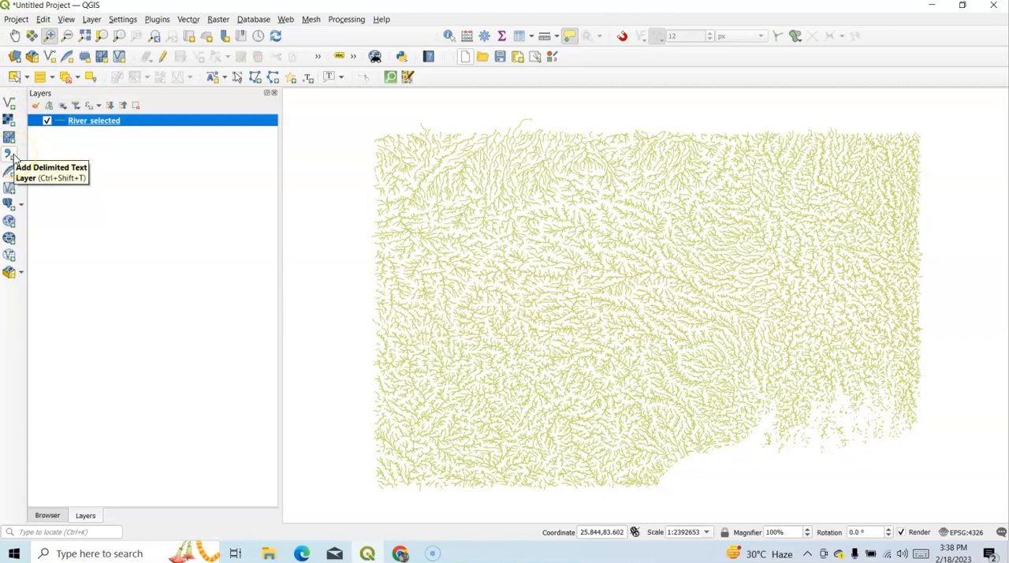
mouse_move(10, 172)
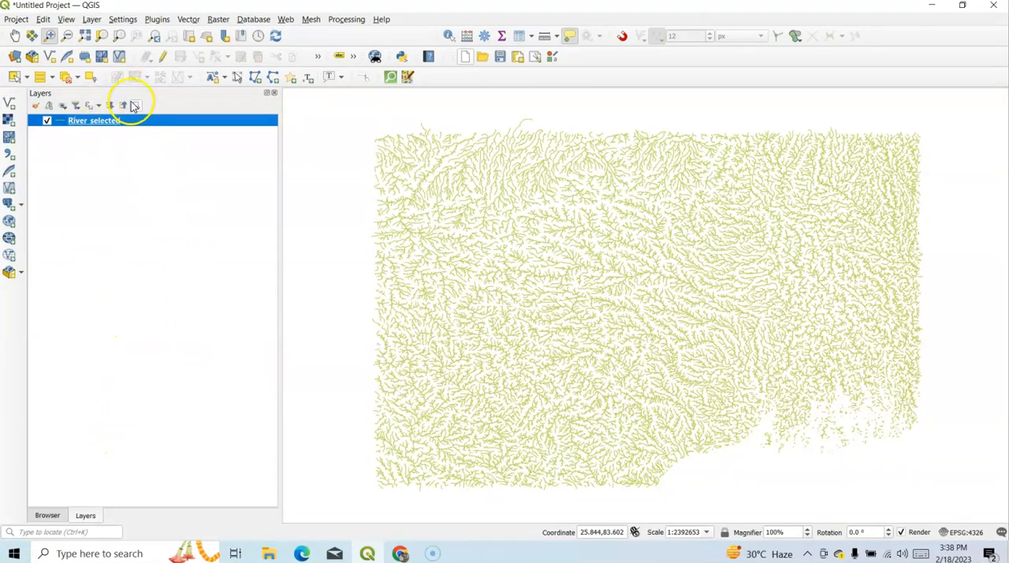
mouse_move(101, 341)
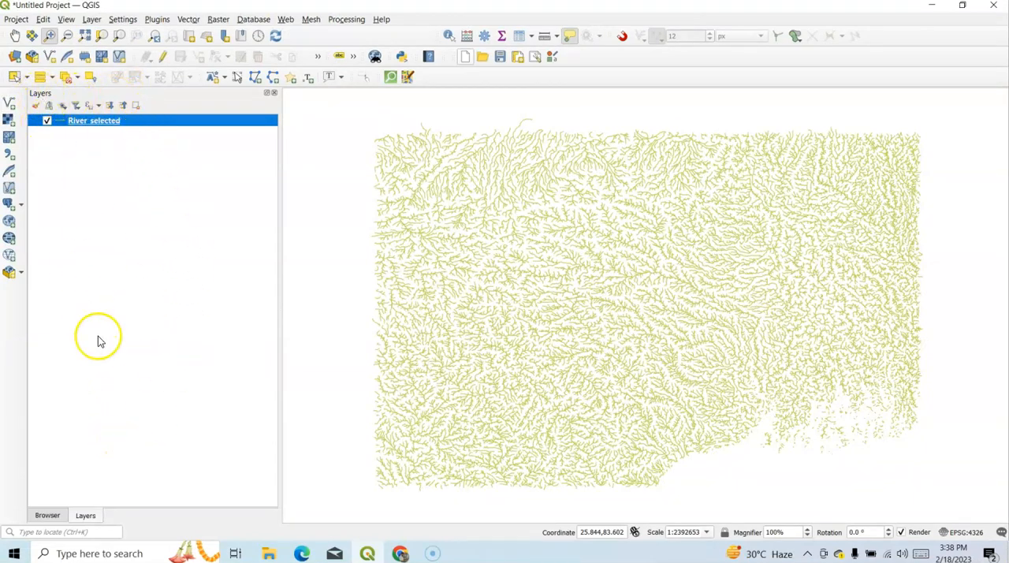
mouse_move(50, 26)
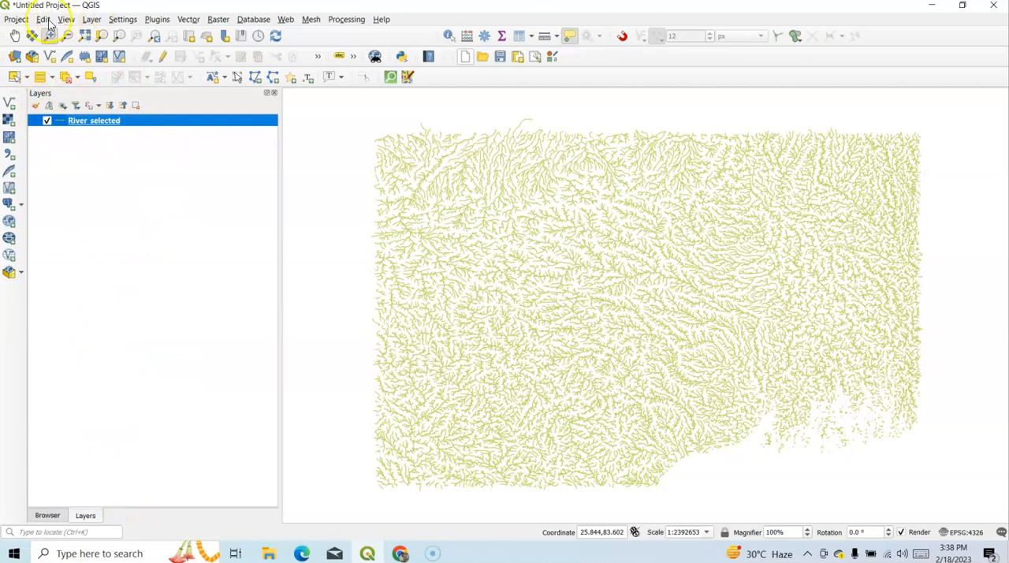
Step: Hide the Layers panel through View > Panels
click(66, 19)
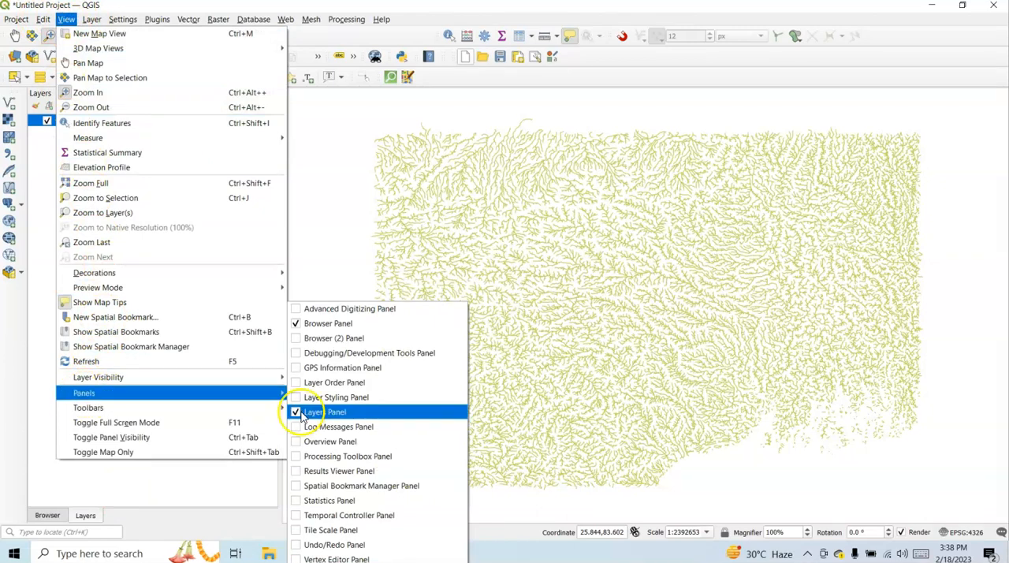
mouse_move(328, 323)
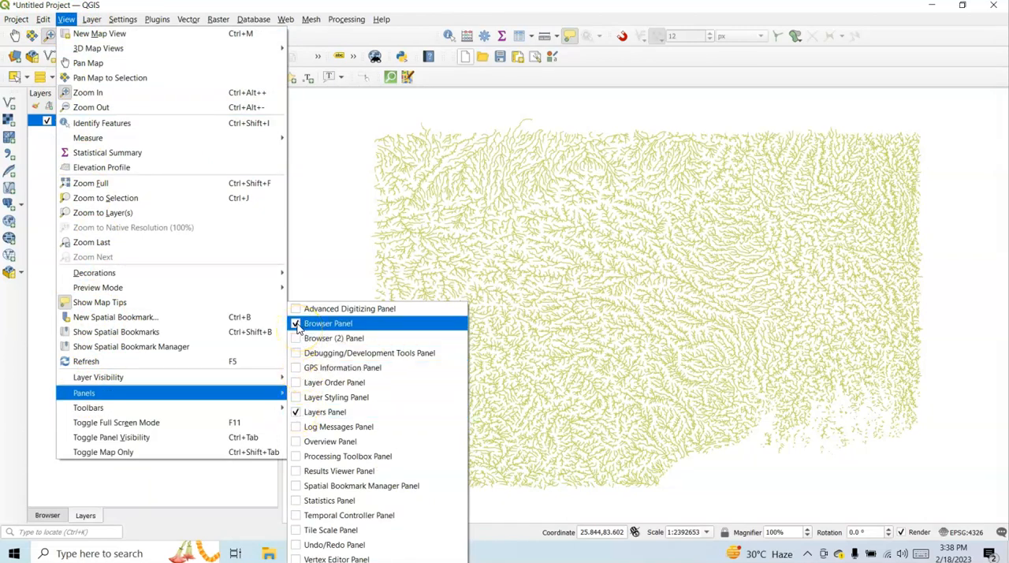
click(328, 323)
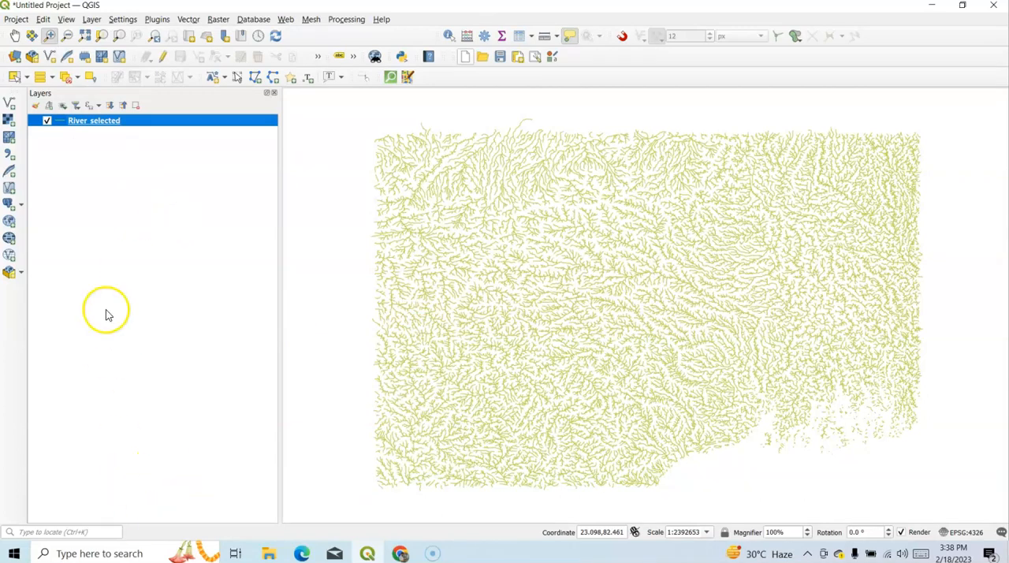
mouse_move(63, 94)
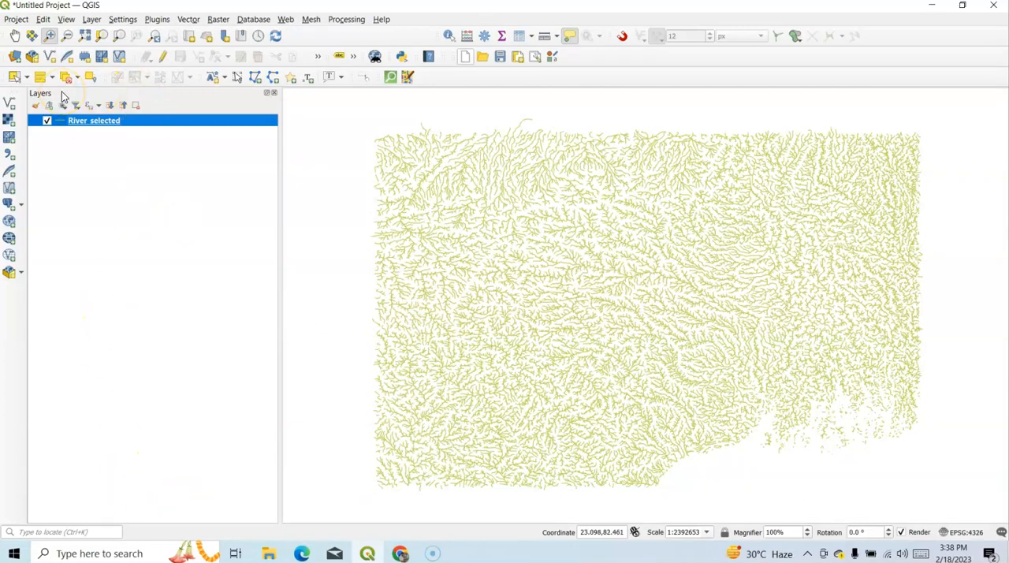
click(66, 18)
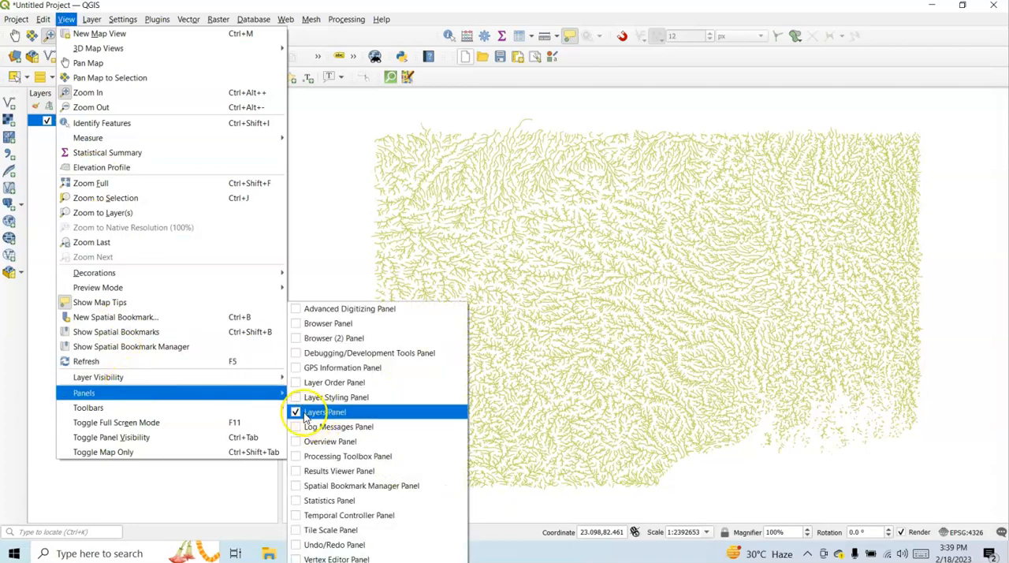
click(325, 411)
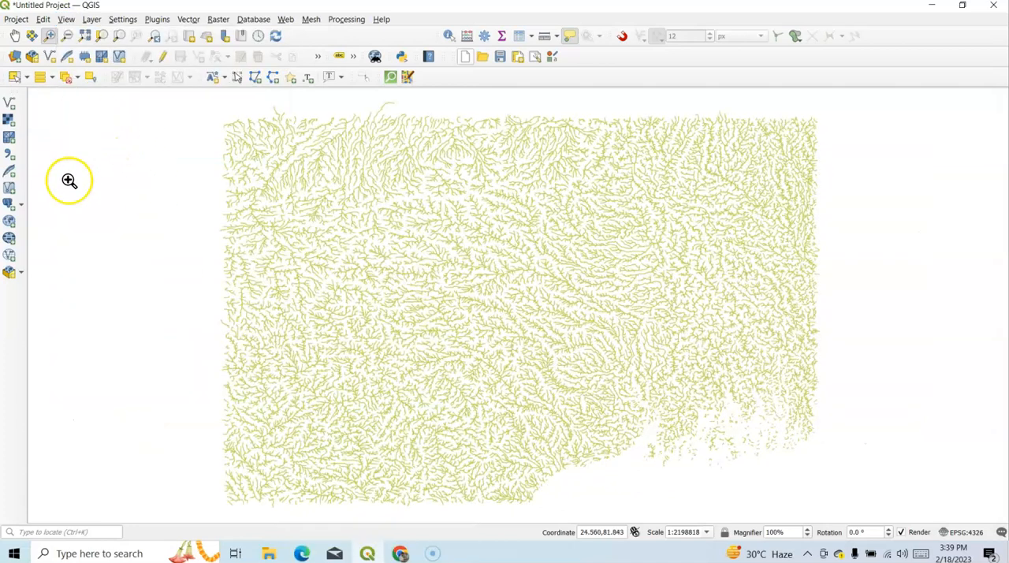
Step: Restore the Layers panel and reopen the View menu
click(66, 19)
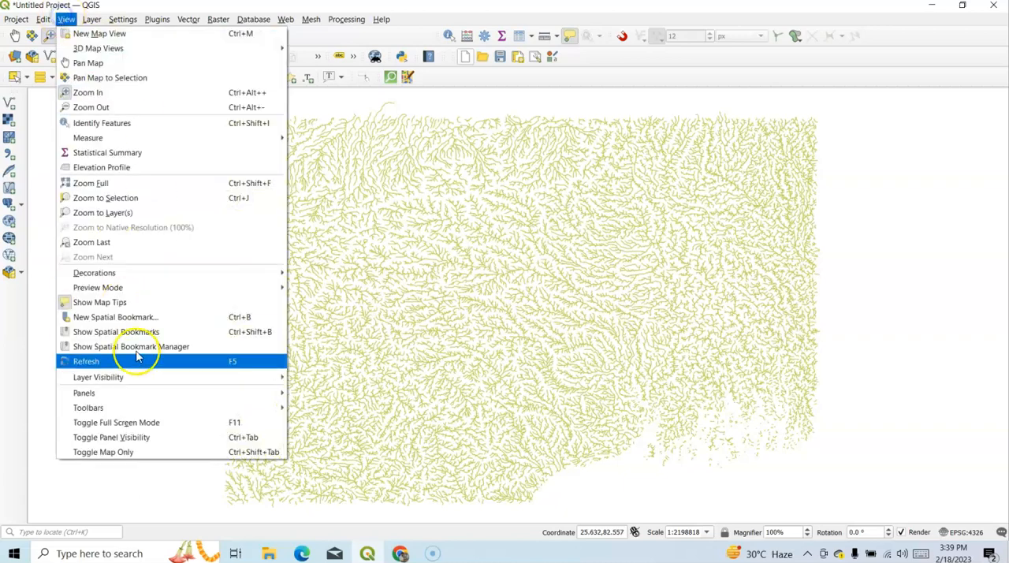
click(84, 392)
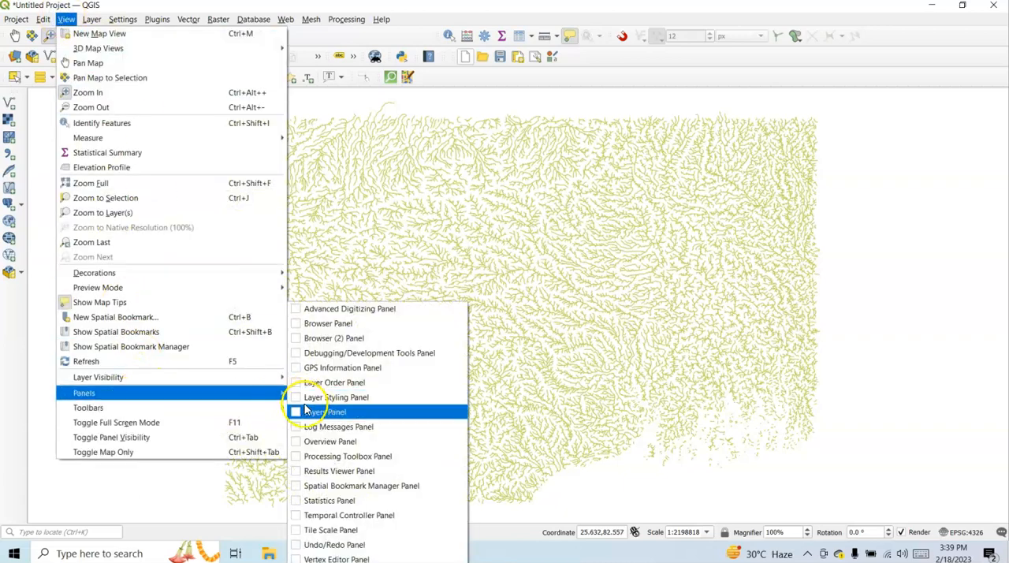
click(325, 412)
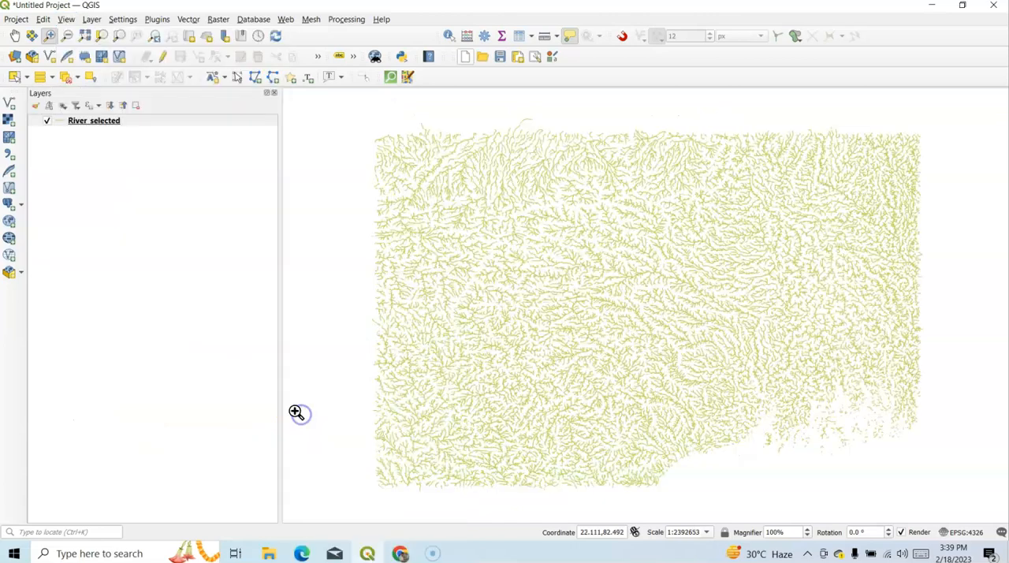
click(66, 19)
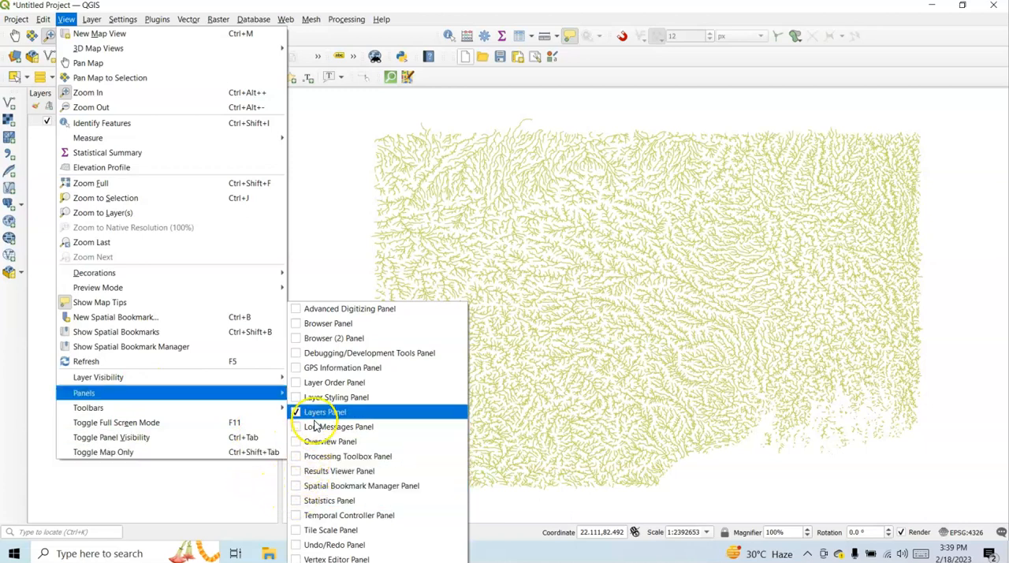
mouse_move(328, 323)
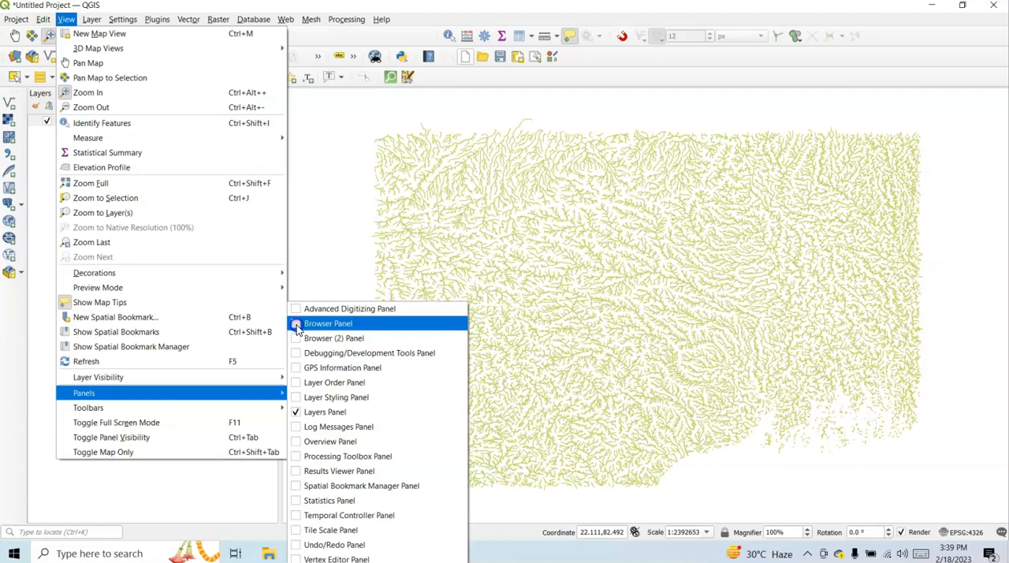
Step: Add the OpenStreetMap basemap from the Browser panel's XYZ Tiles
click(328, 323)
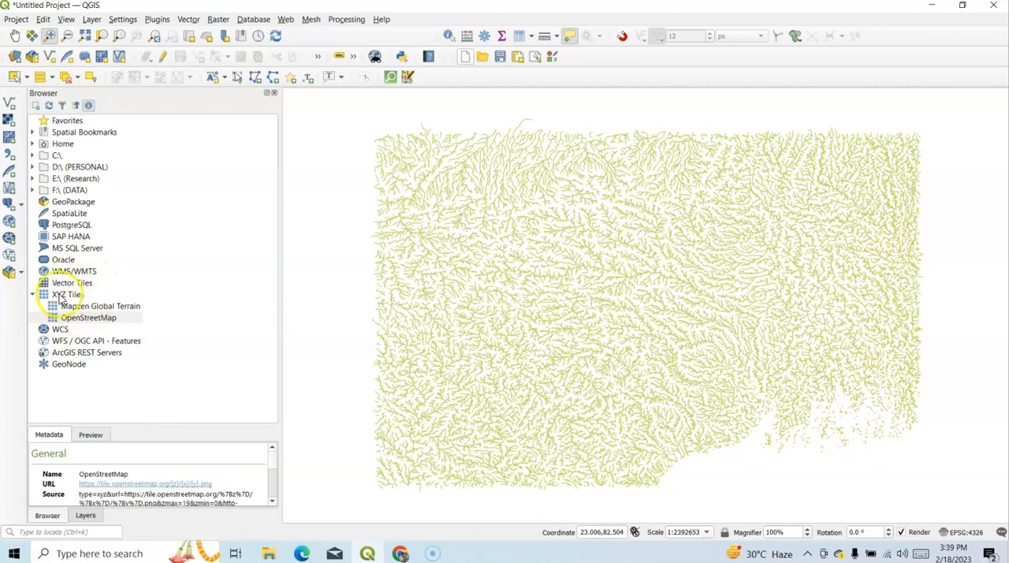
click(66, 293)
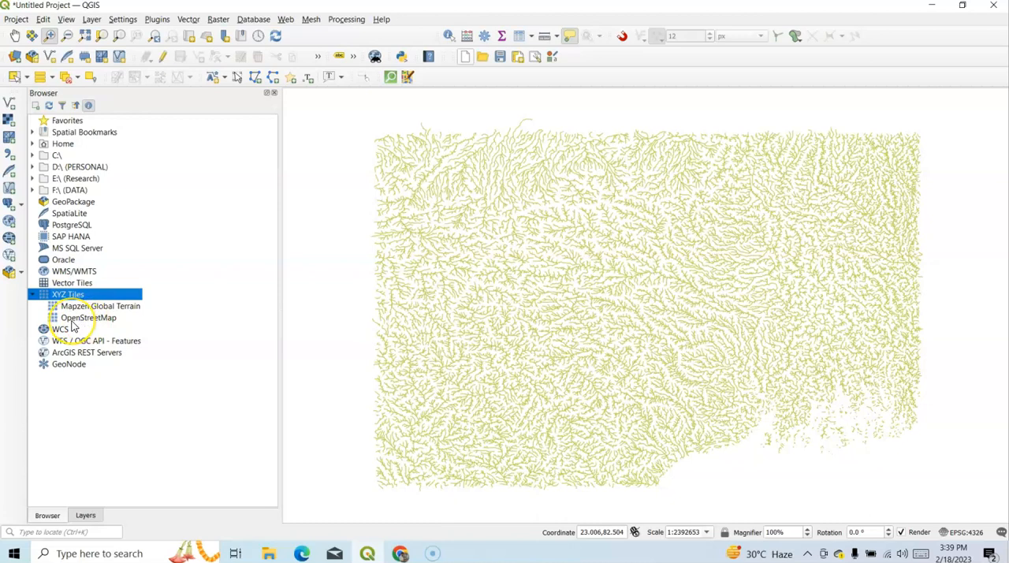
click(88, 316)
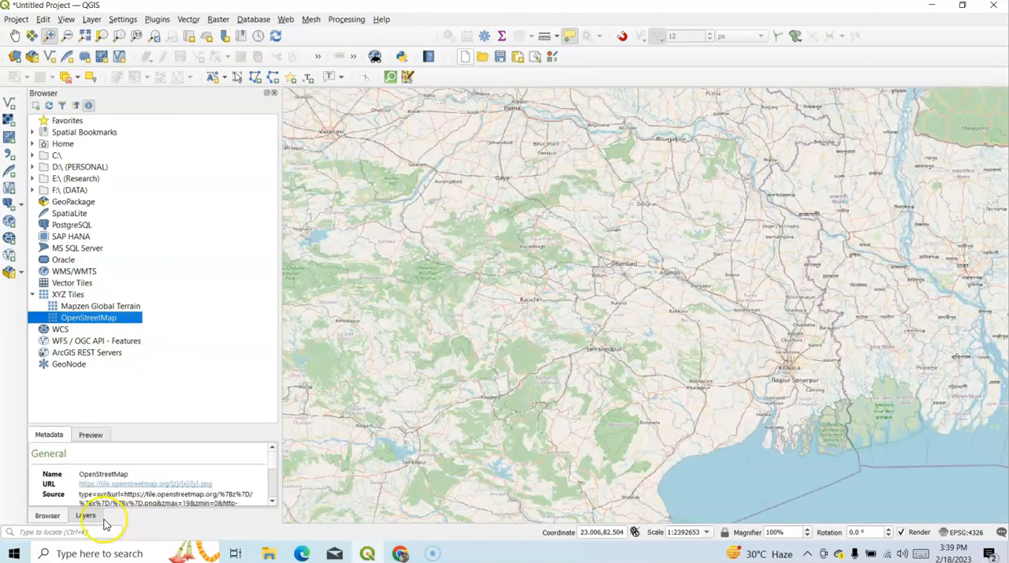
Step: Reorder layers so River_selected draws above the OpenStreetMap basemap
click(85, 514)
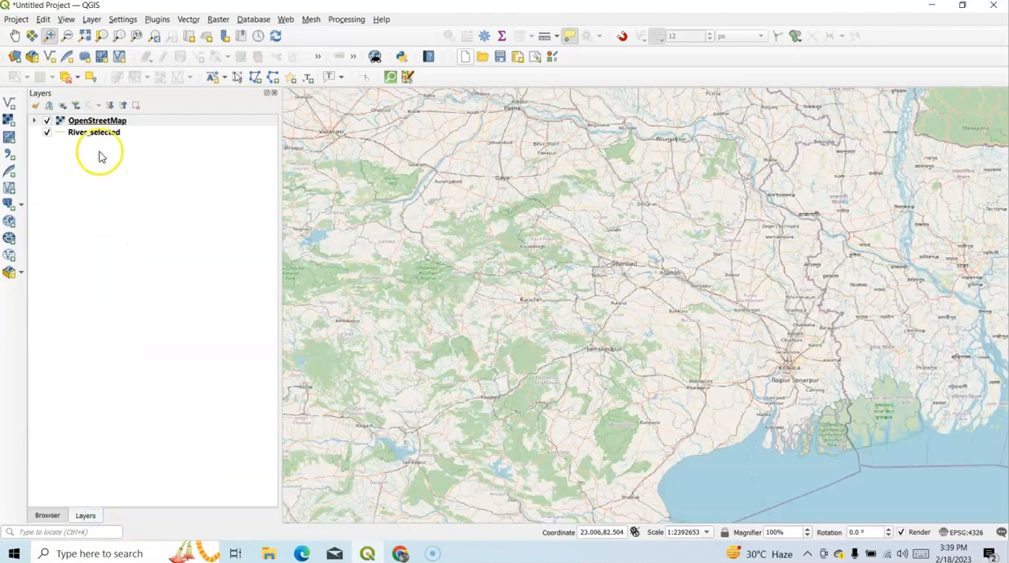
click(95, 133)
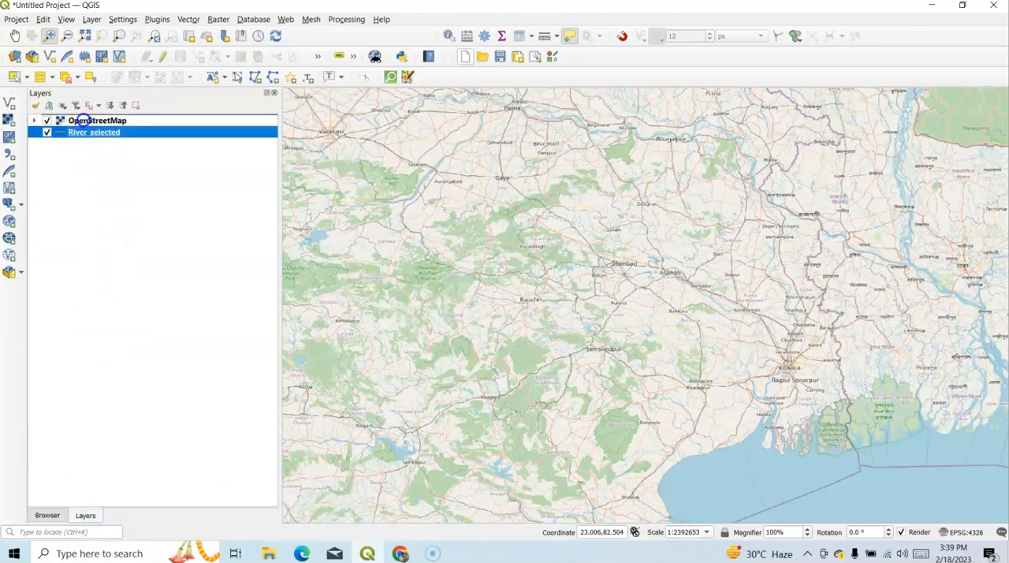
drag(95, 133, 95, 119)
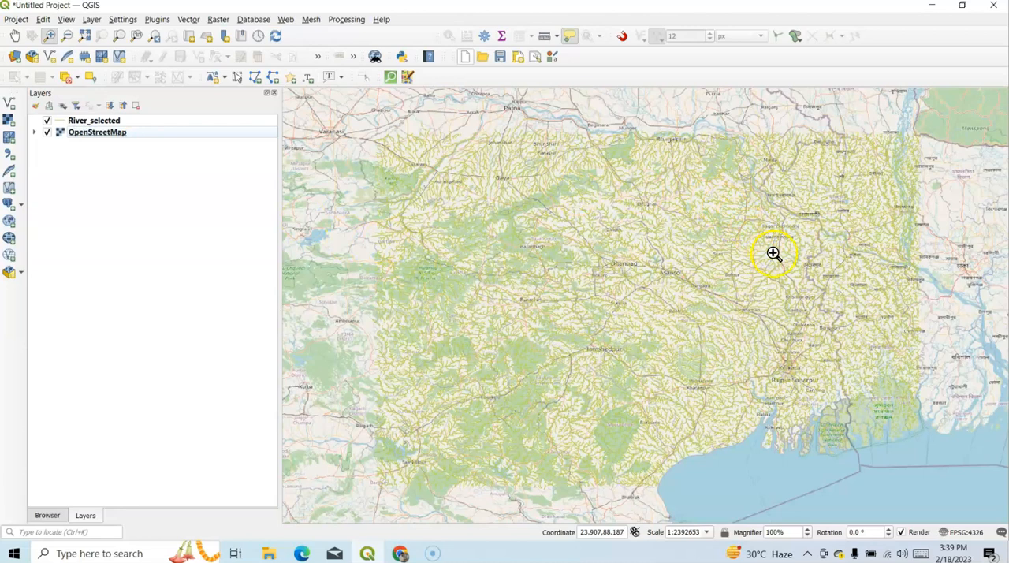
mouse_move(645, 233)
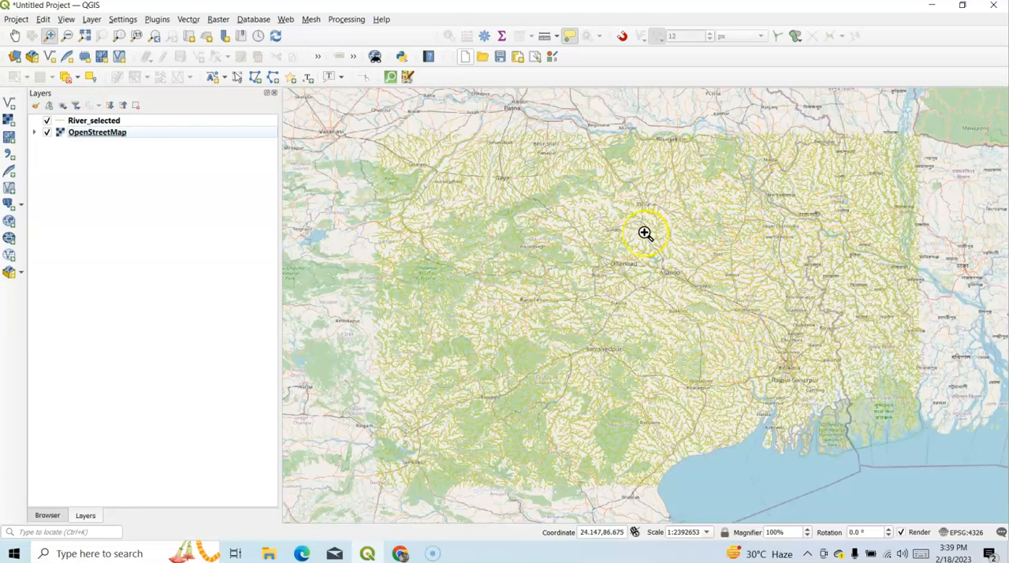
mouse_move(780, 204)
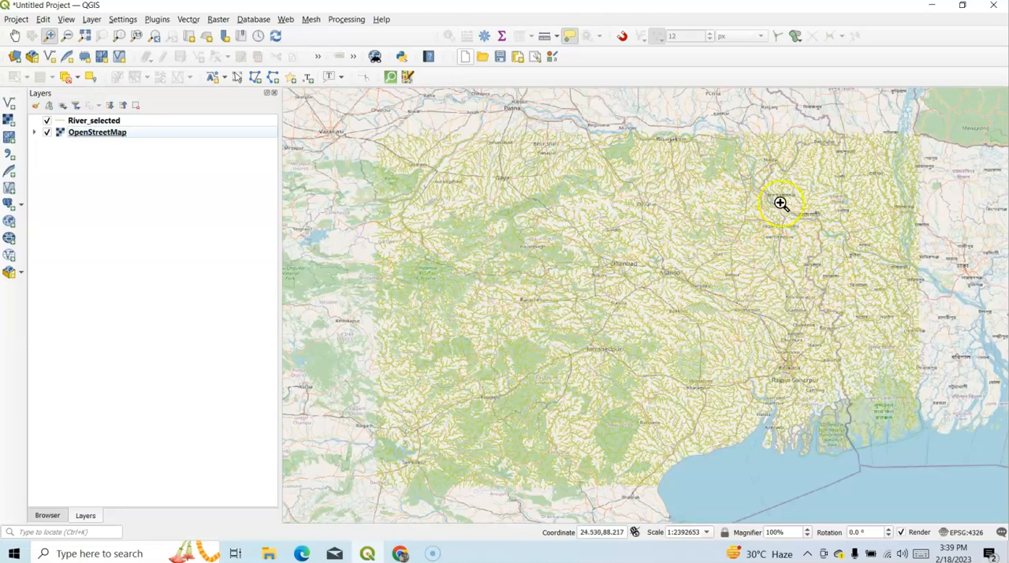
mouse_move(567, 104)
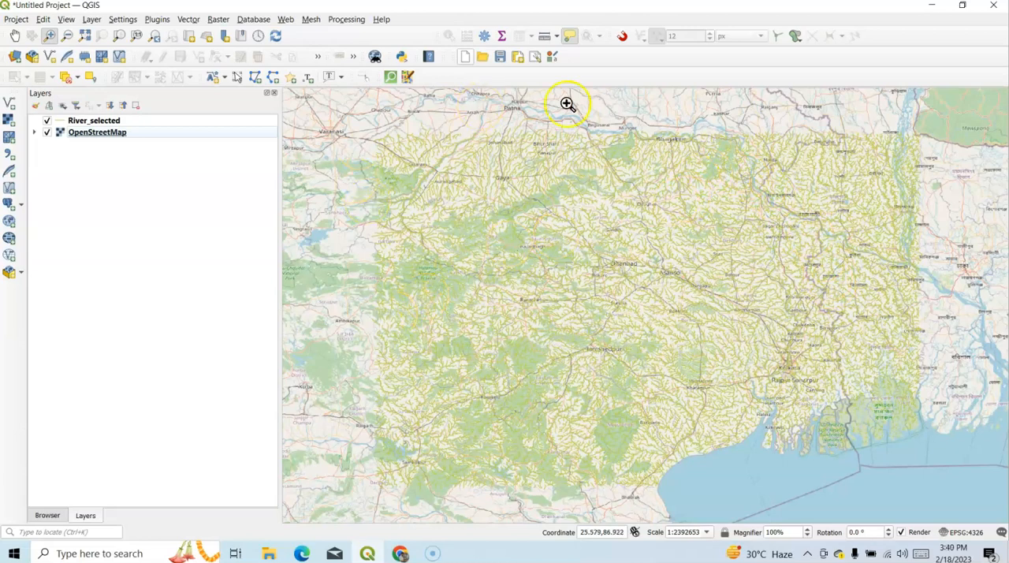
mouse_move(867, 87)
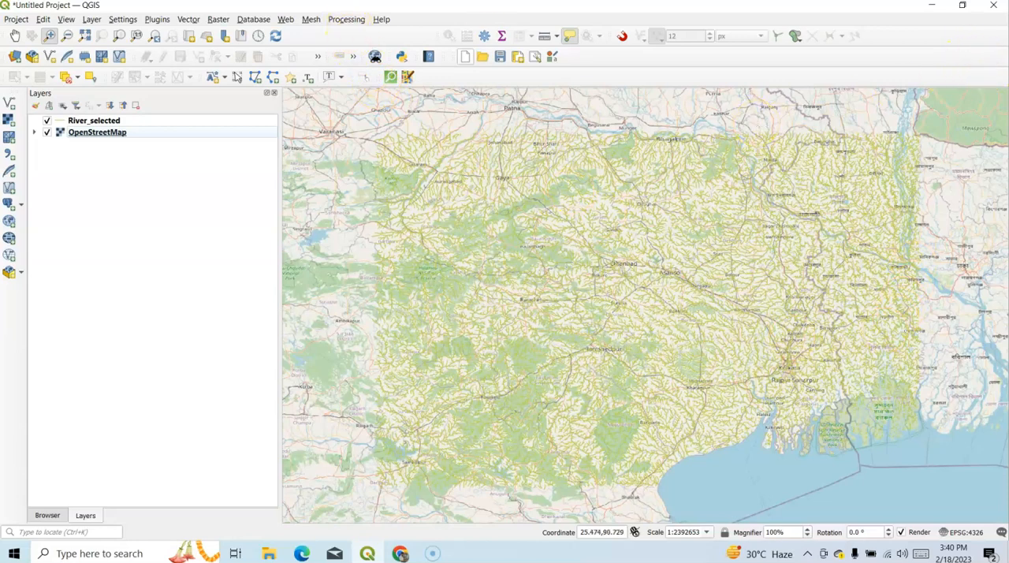
Step: Show the Processing Toolbox panel and reset the map magnifier to 100%
click(347, 18)
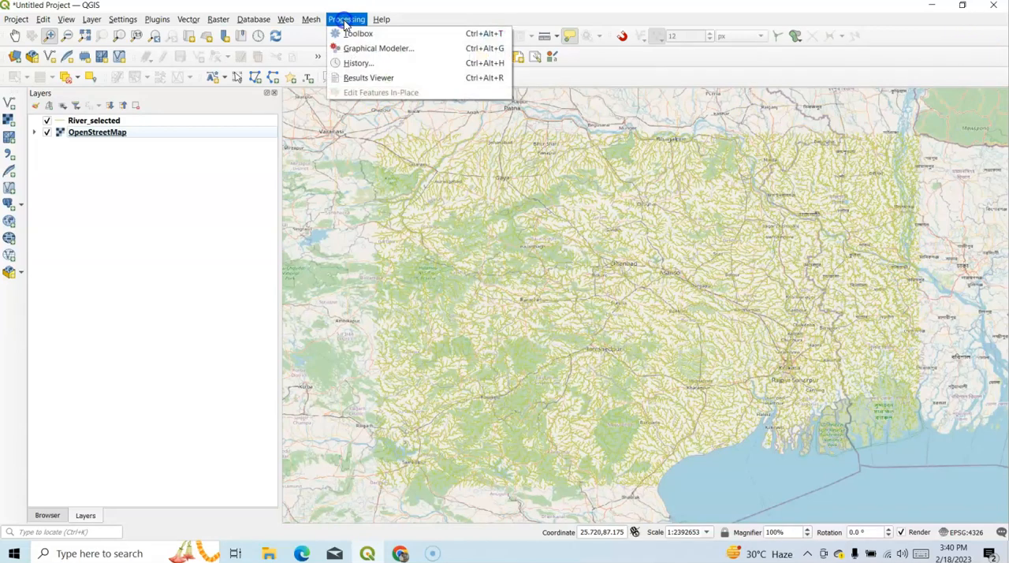
mouse_move(356, 33)
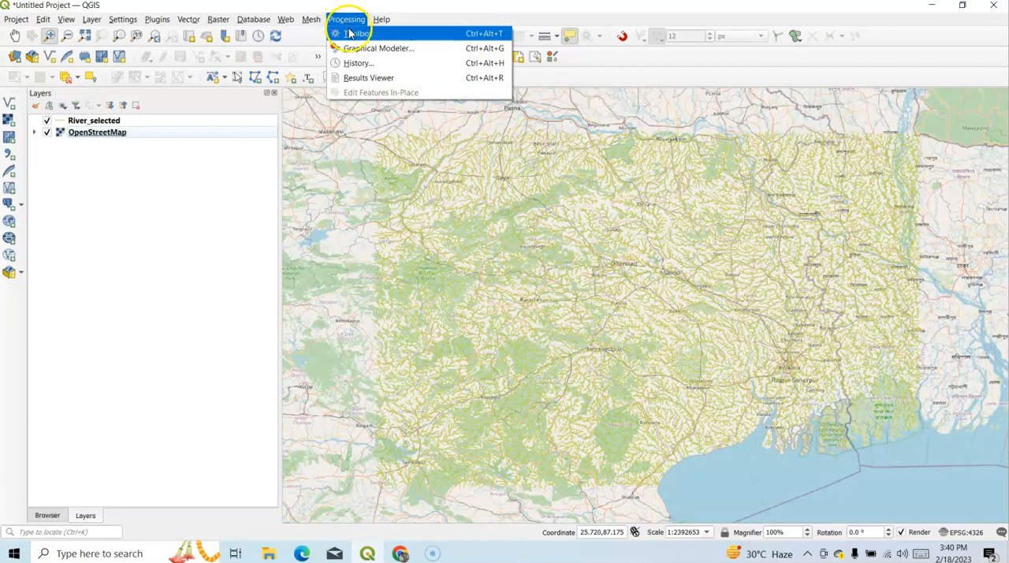
click(357, 34)
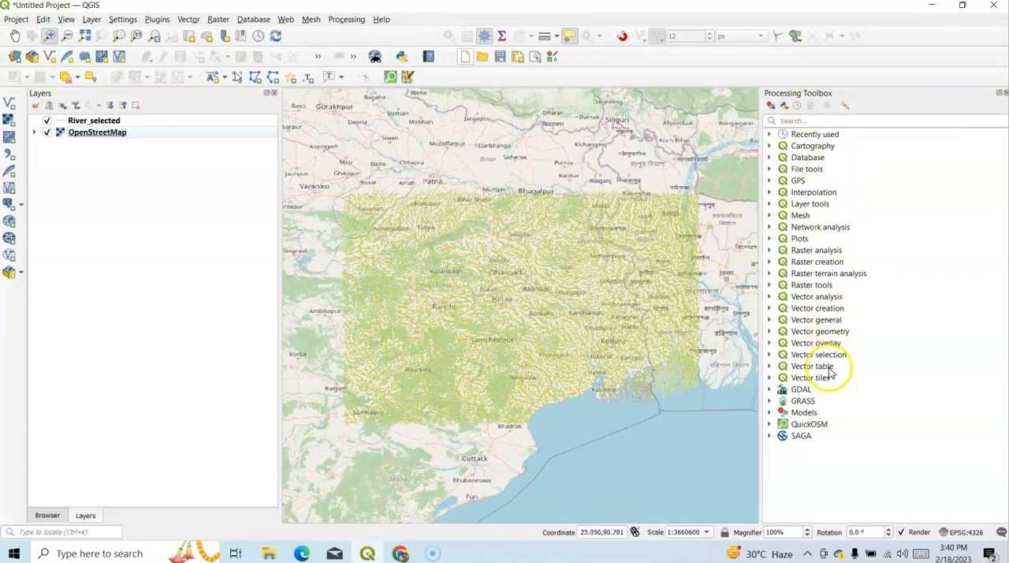
mouse_move(823, 318)
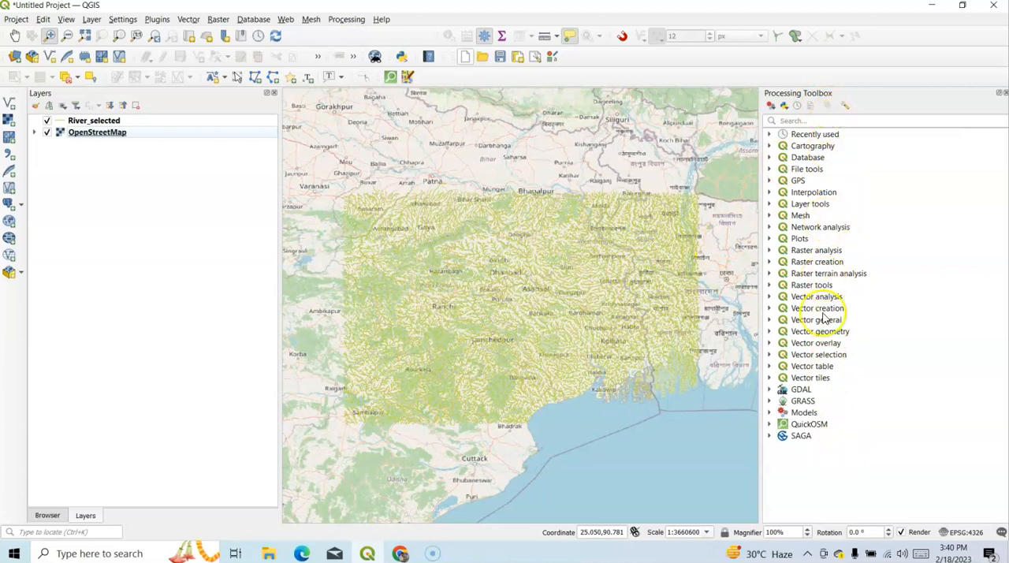
mouse_move(823, 377)
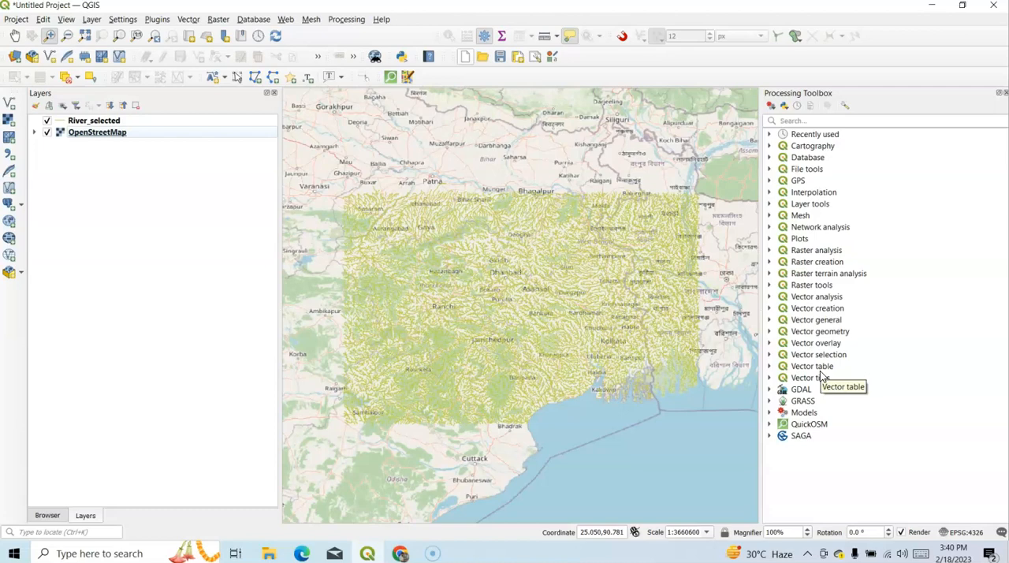
mouse_move(460, 533)
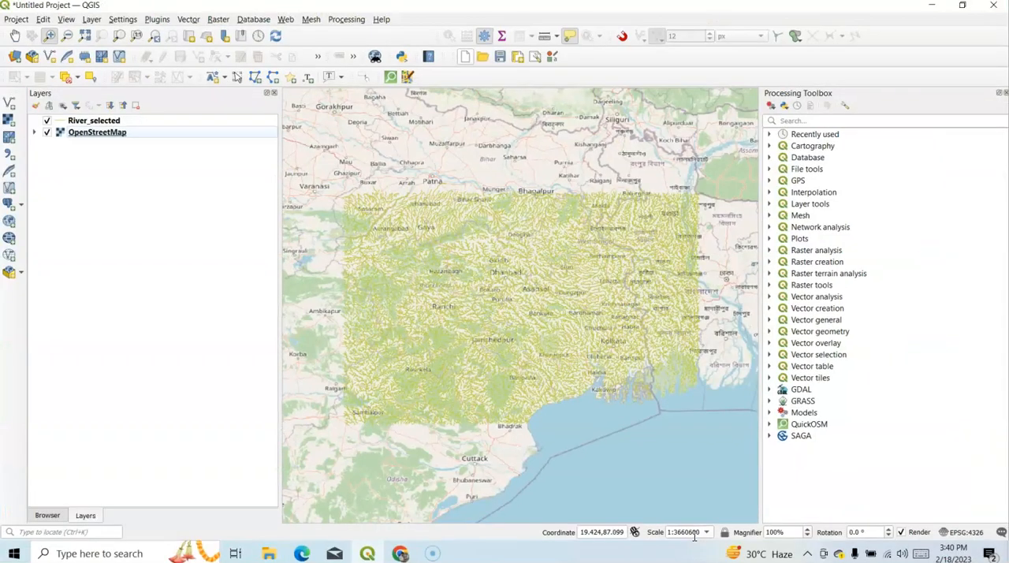
mouse_move(829, 531)
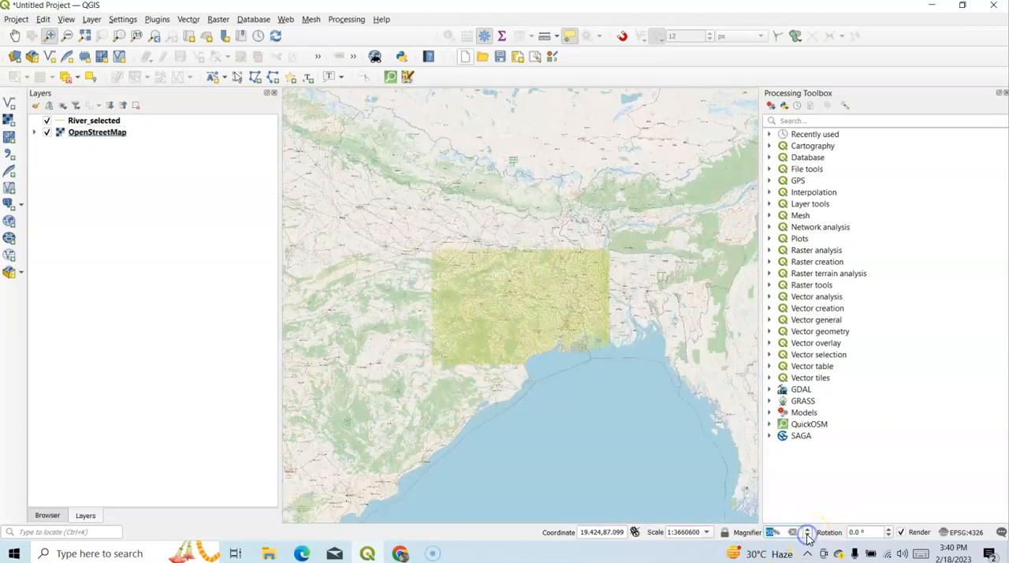
click(807, 531)
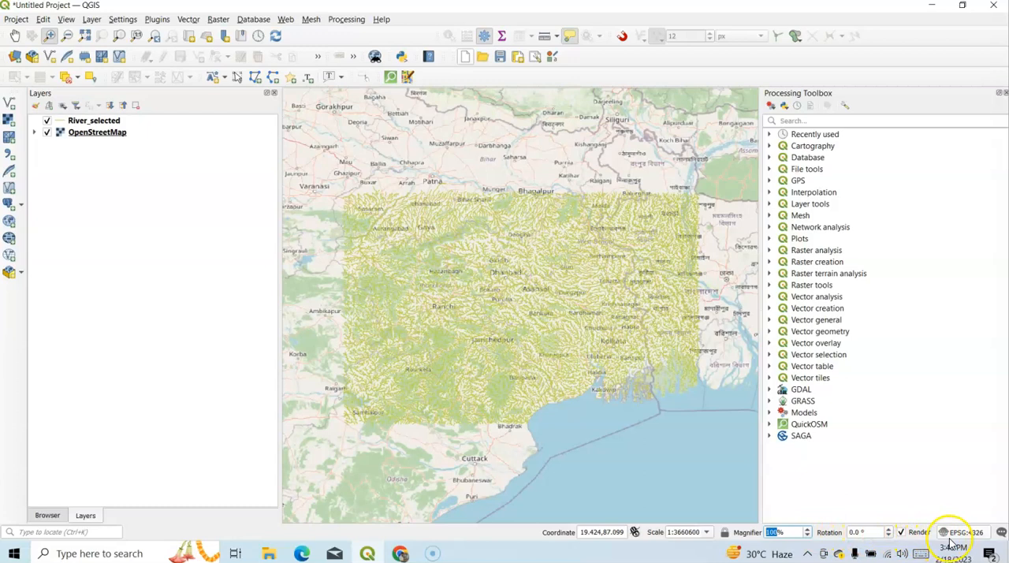
mouse_move(965, 533)
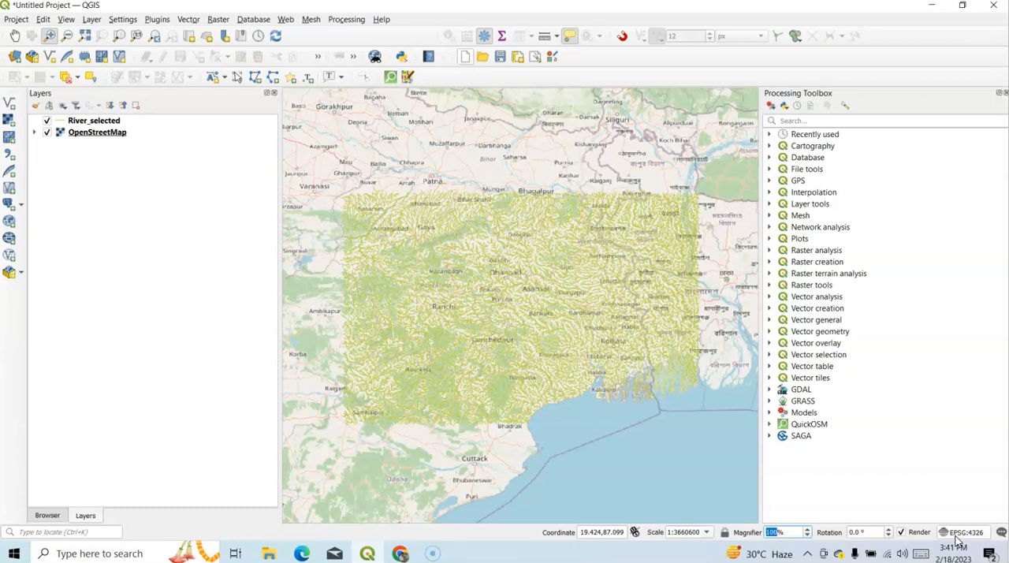
mouse_move(874, 523)
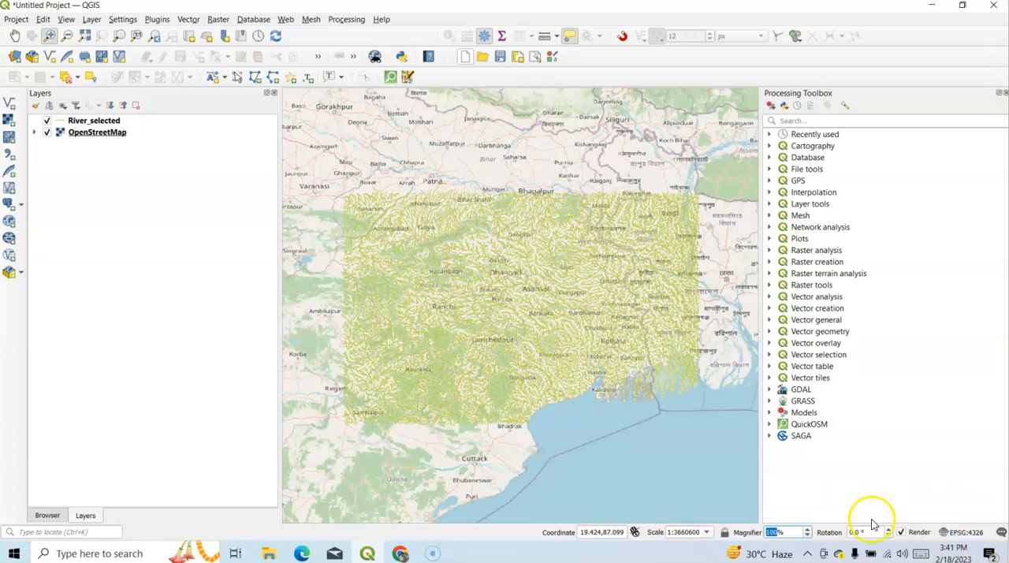
Step: Look up EPSG 4326 and then 32645 (WGS 84 / UTM zone 45N) on epsg.io
click(401, 551)
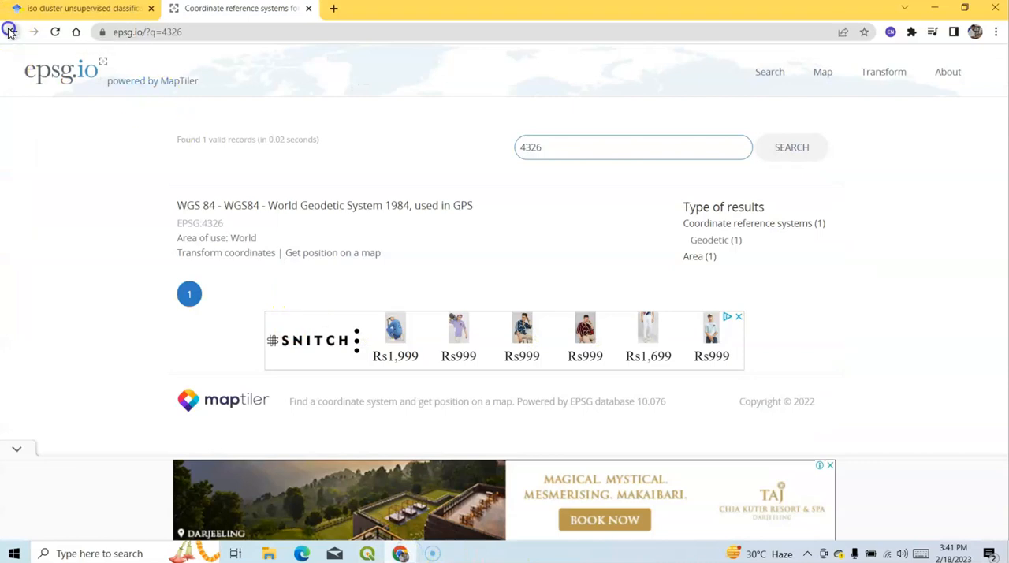
click(10, 32)
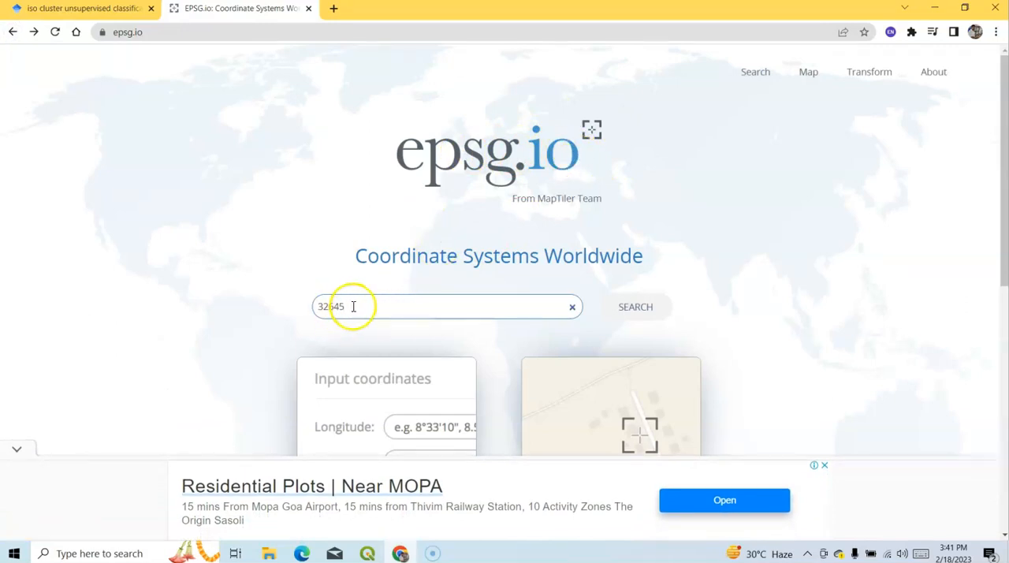
text(432)
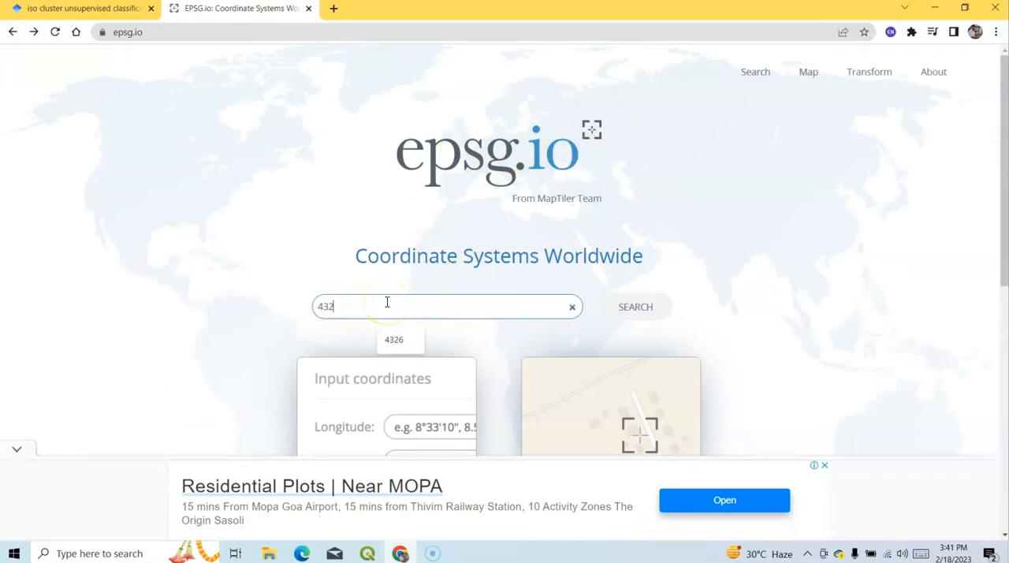
click(395, 339)
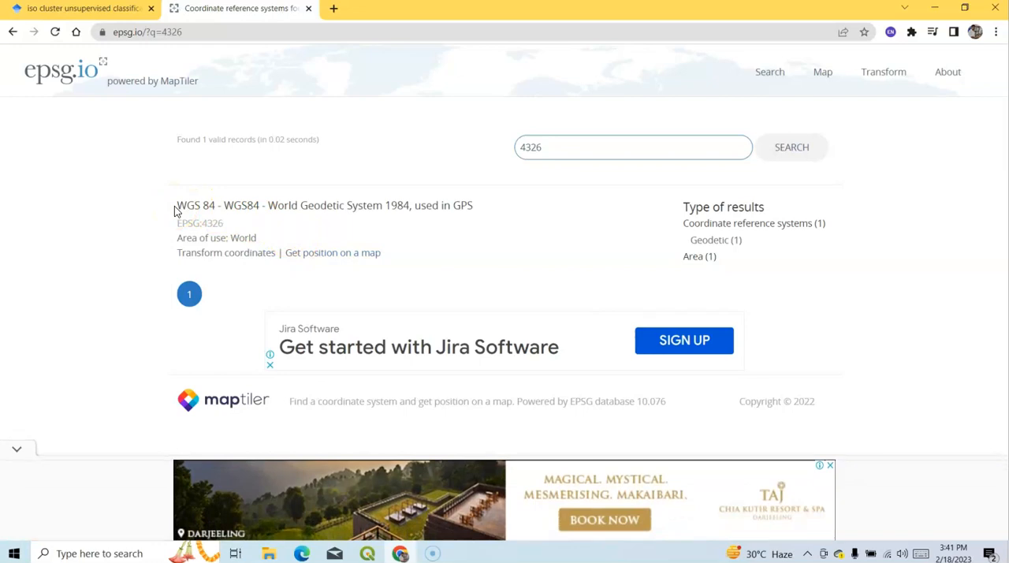
mouse_move(385, 161)
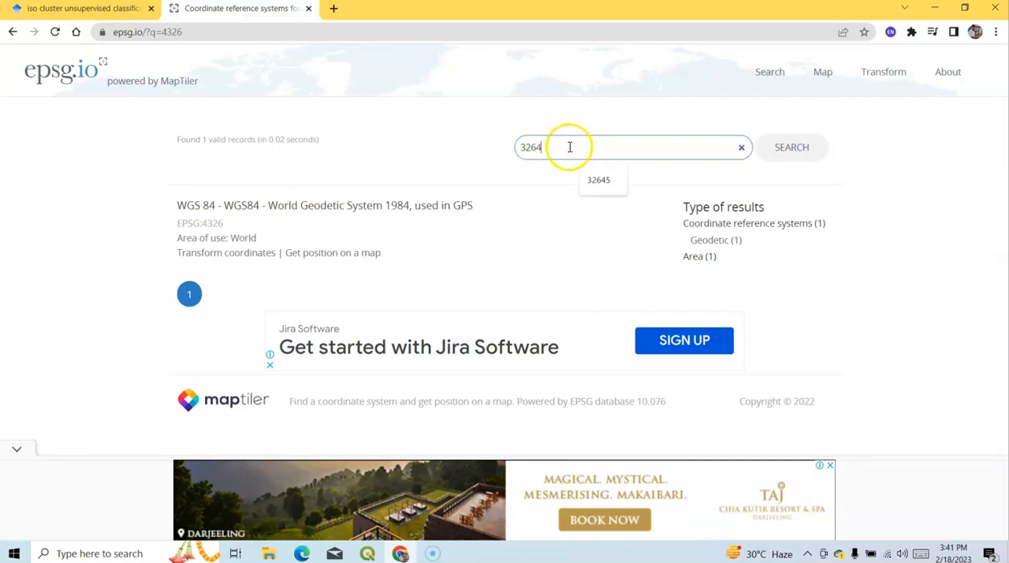
mouse_move(571, 126)
text(5)
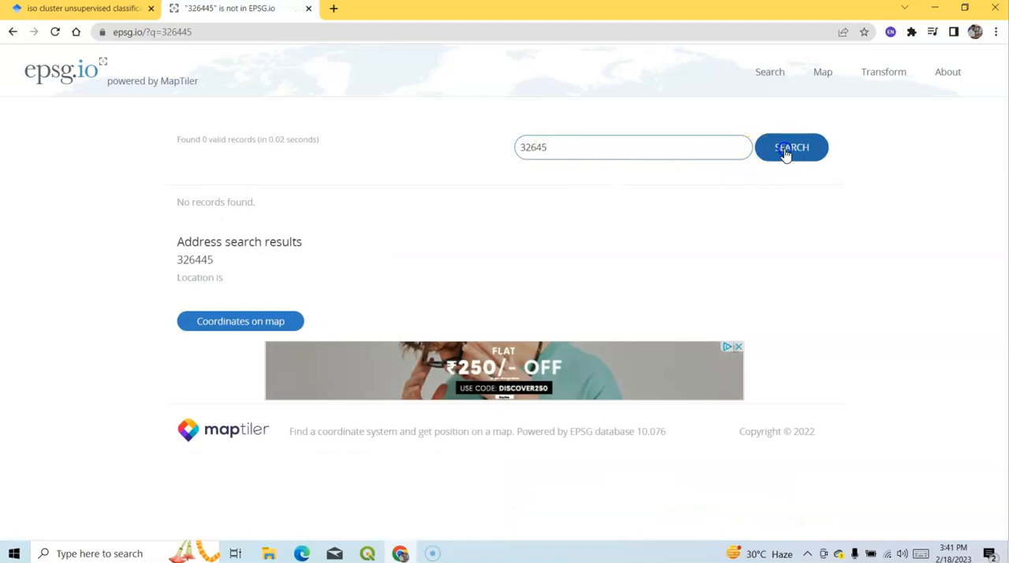
click(792, 146)
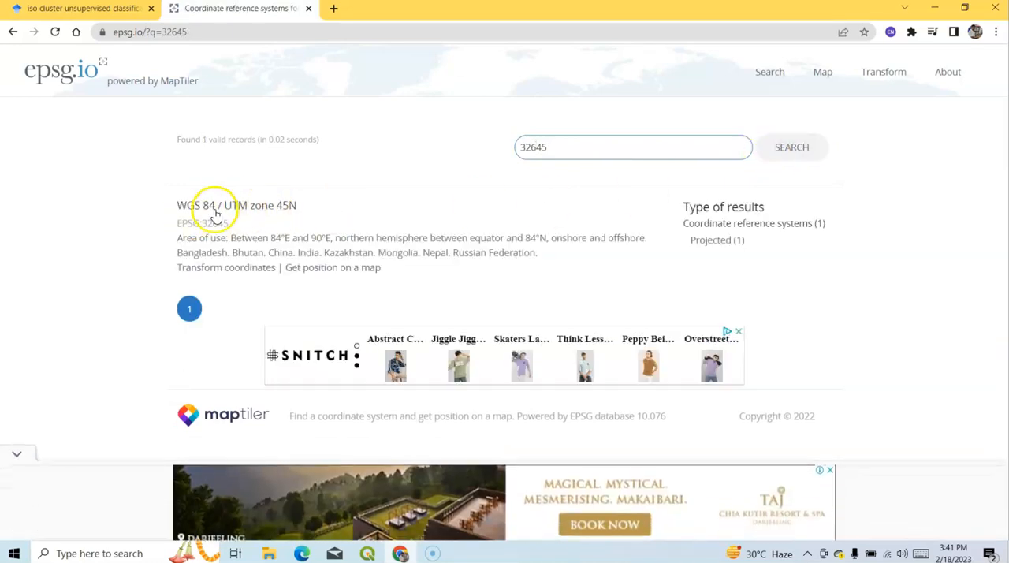
mouse_move(448, 445)
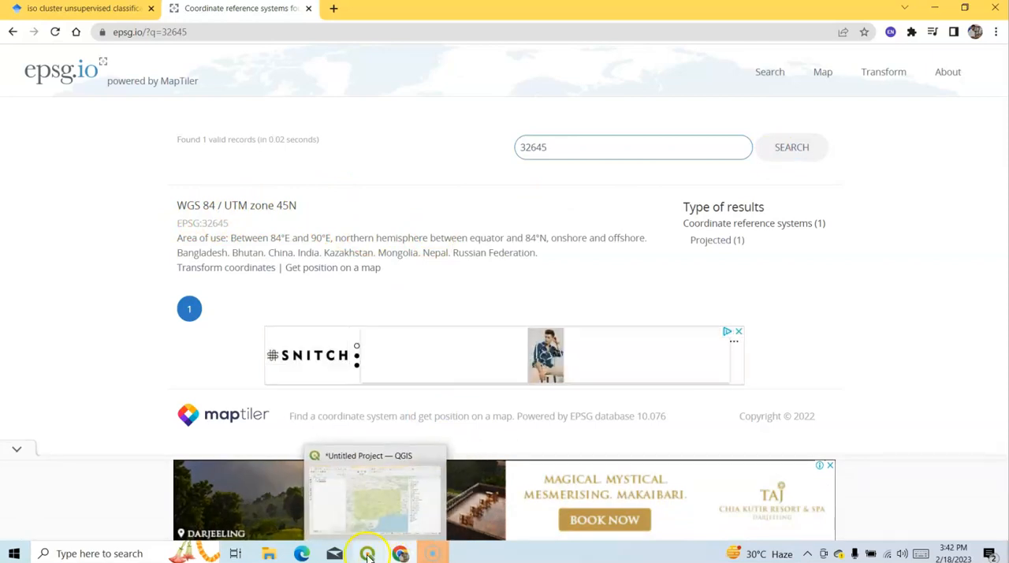
Step: Search the QGIS locator bar for 'open' and then 'slope' to list matching algorithms
click(366, 551)
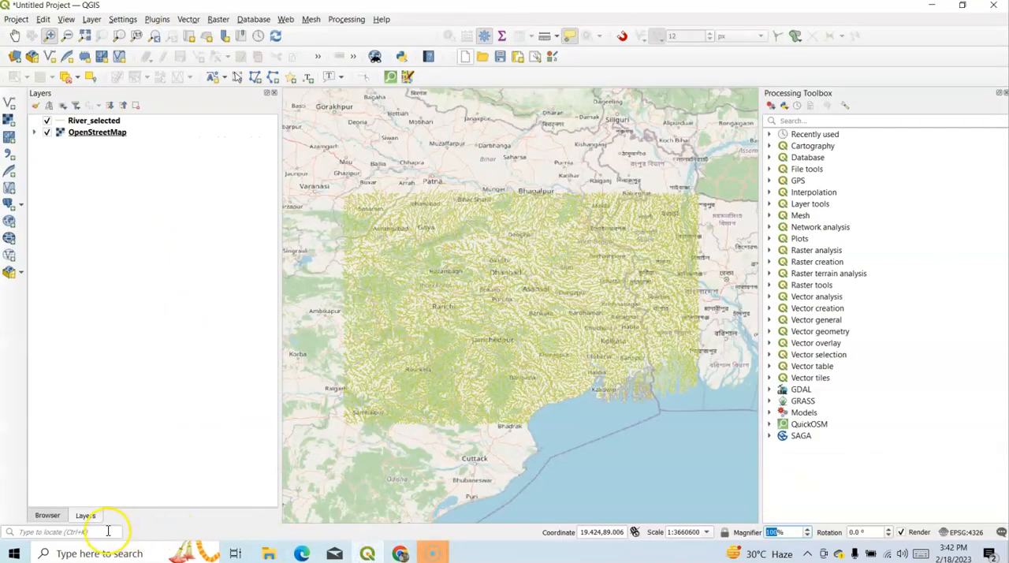
mouse_move(107, 530)
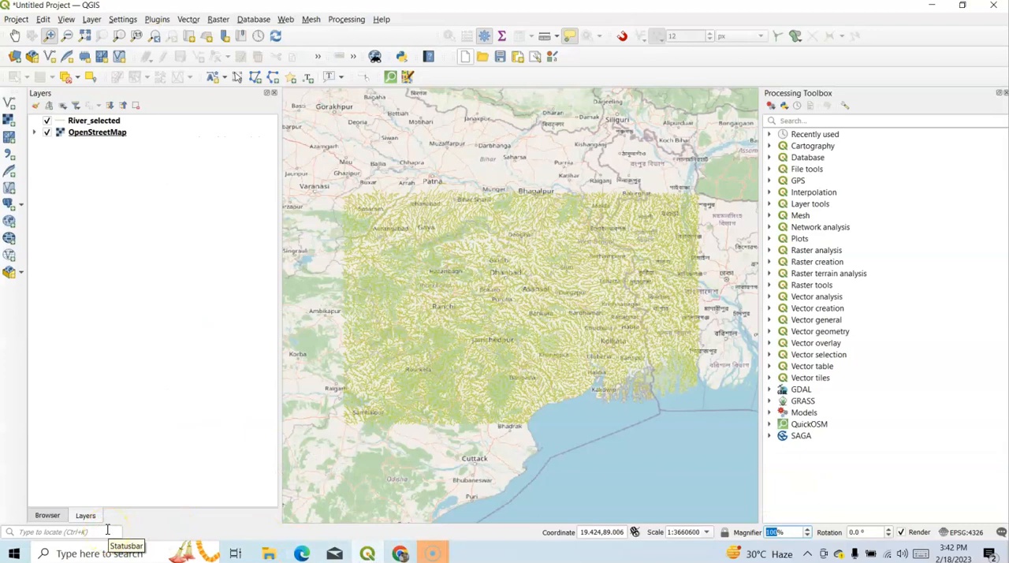
click(55, 530)
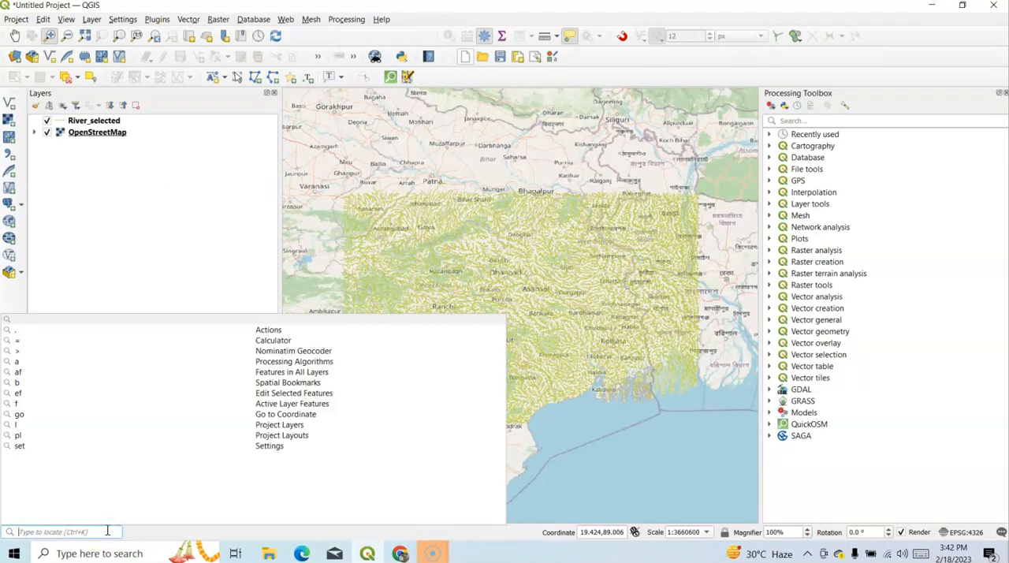
text(open)
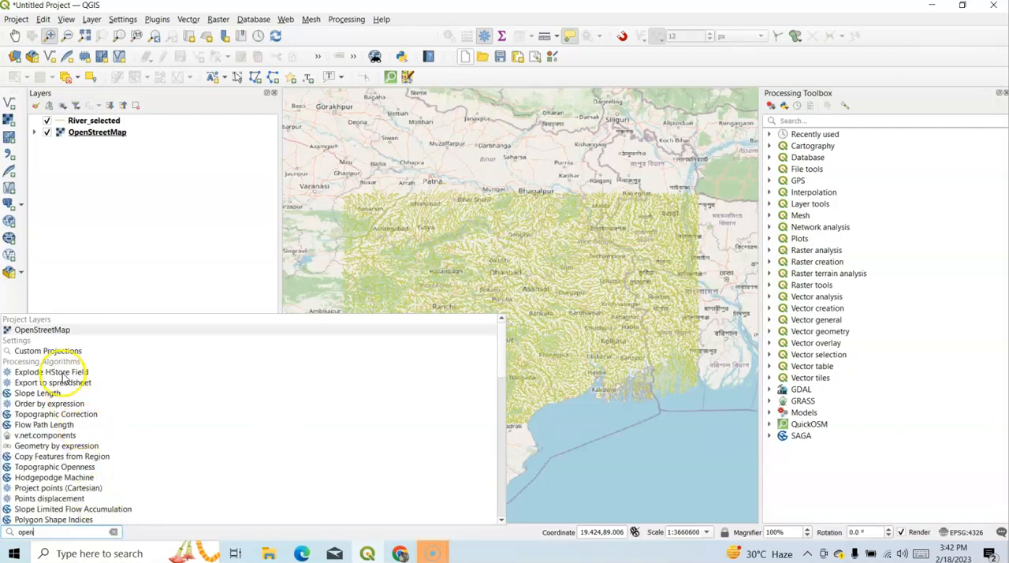
mouse_move(95, 512)
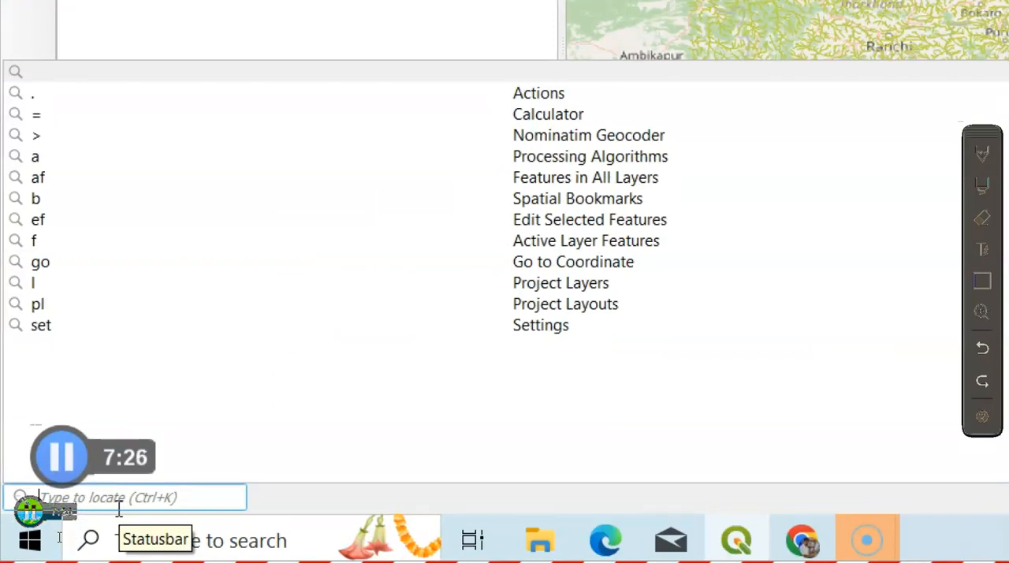
text(slope)
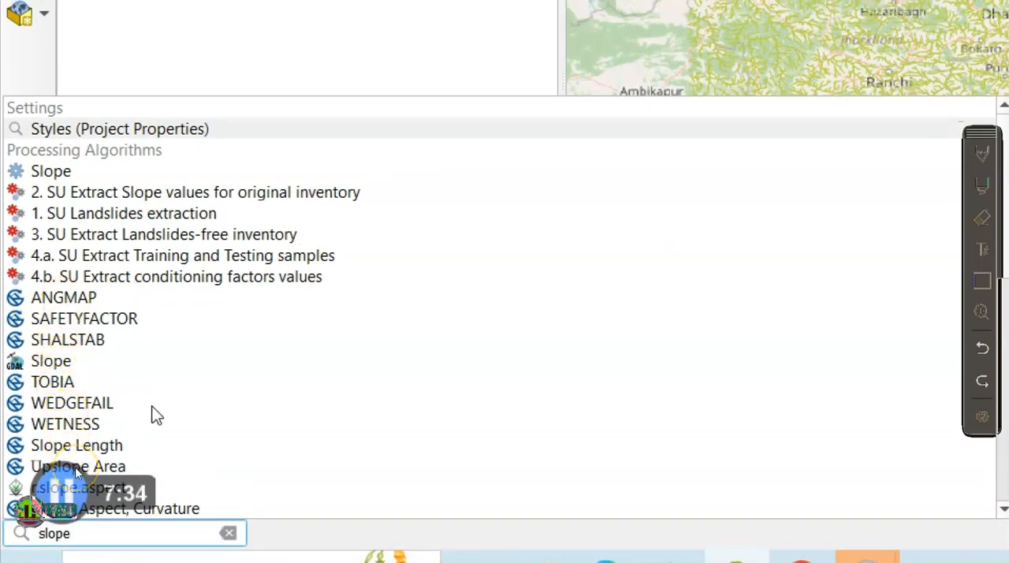
mouse_move(31, 450)
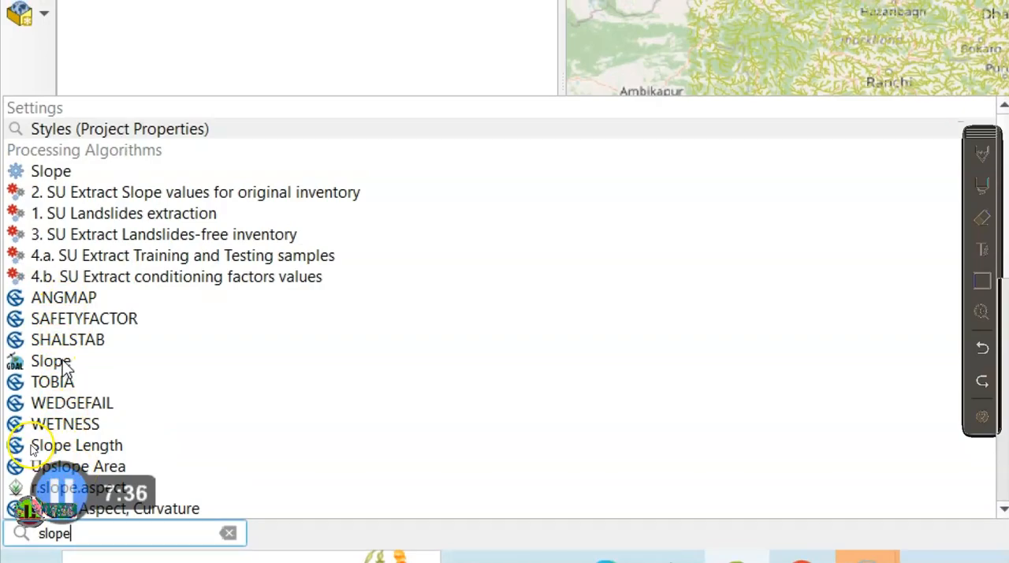